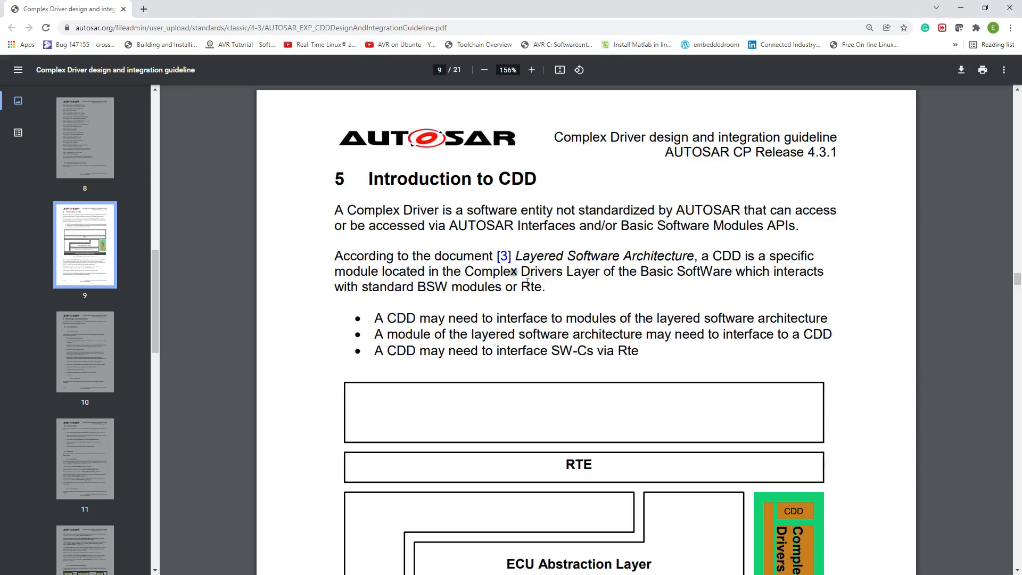
# Step: Scroll through SPD.arxml's contents tree and show the Application Sw Component Type's properties
pyautogui.scroll(-3)
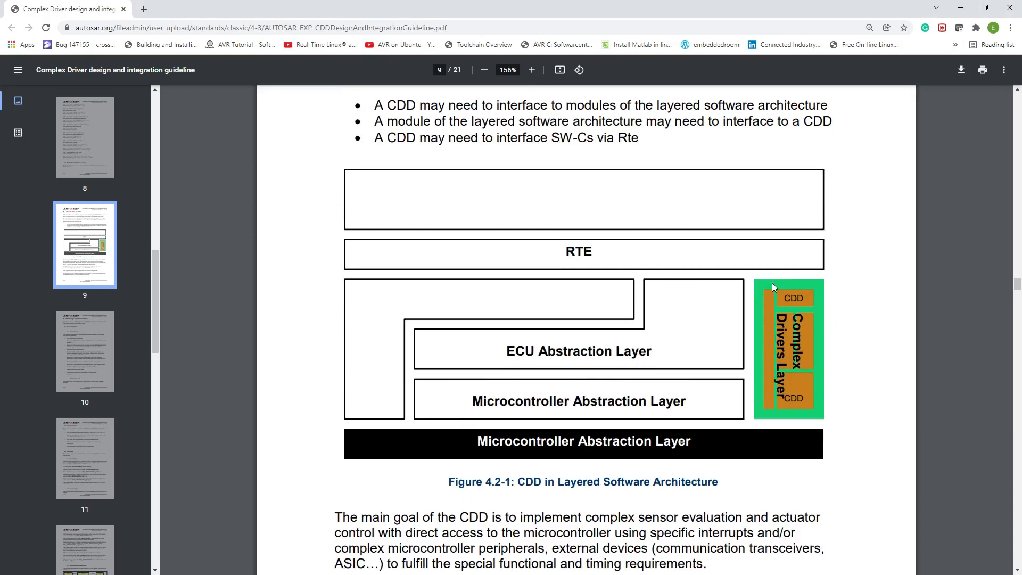
pyautogui.moveTo(785, 285)
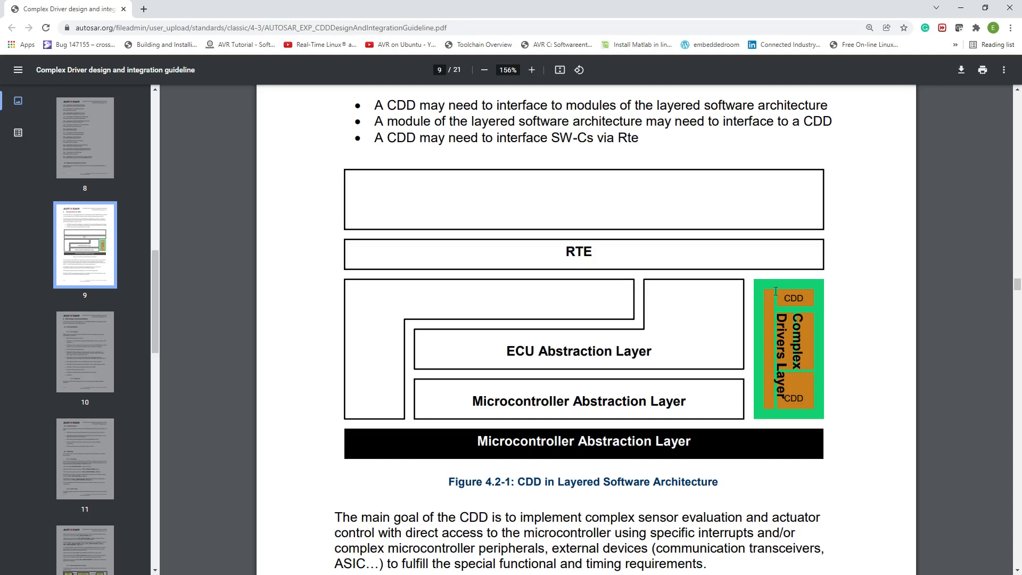
pyautogui.moveTo(1016, 320)
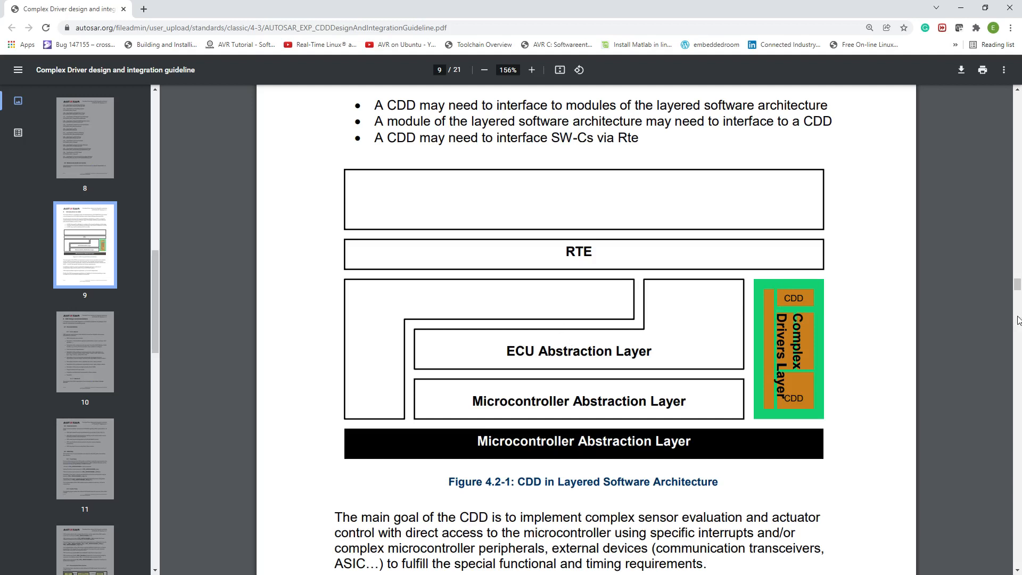
pyautogui.moveTo(523, 340)
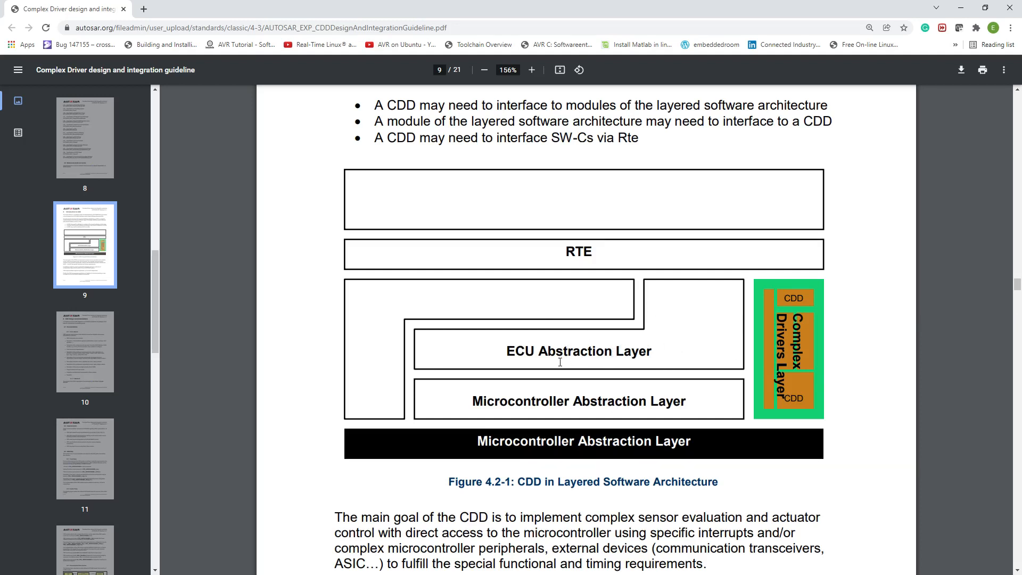
pyautogui.moveTo(29, 396)
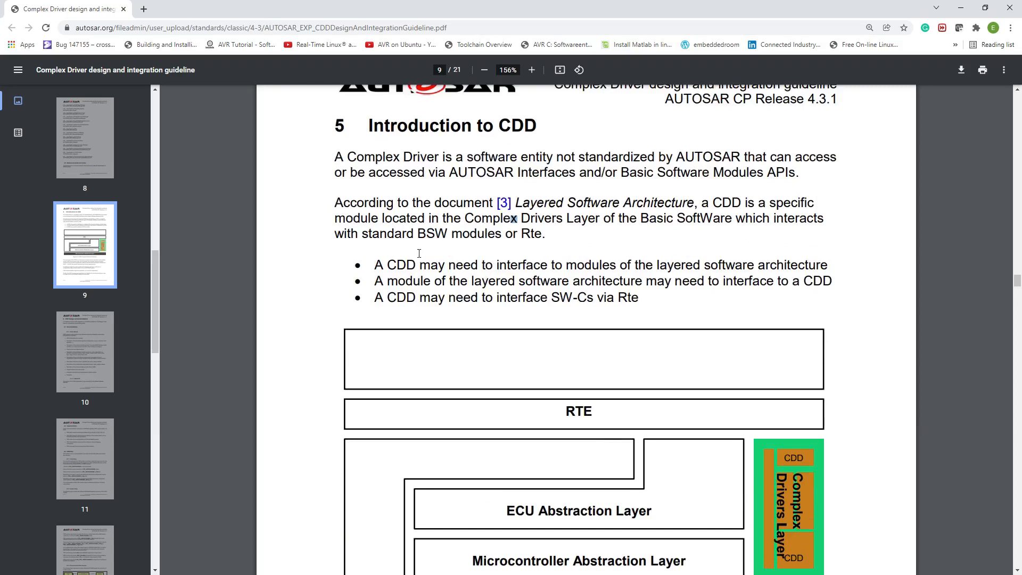
pyautogui.moveTo(452, 239)
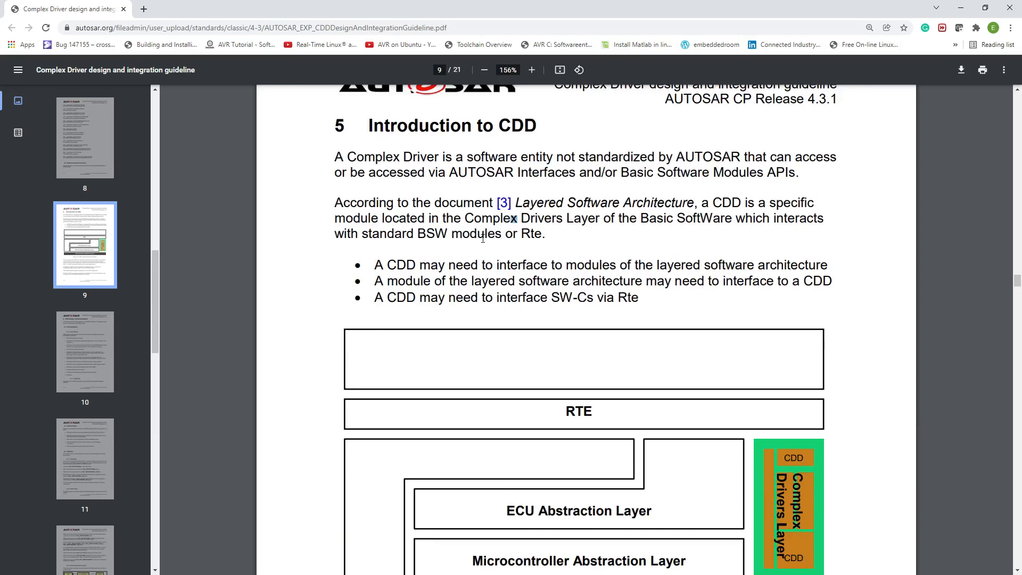
pyautogui.scroll(-3)
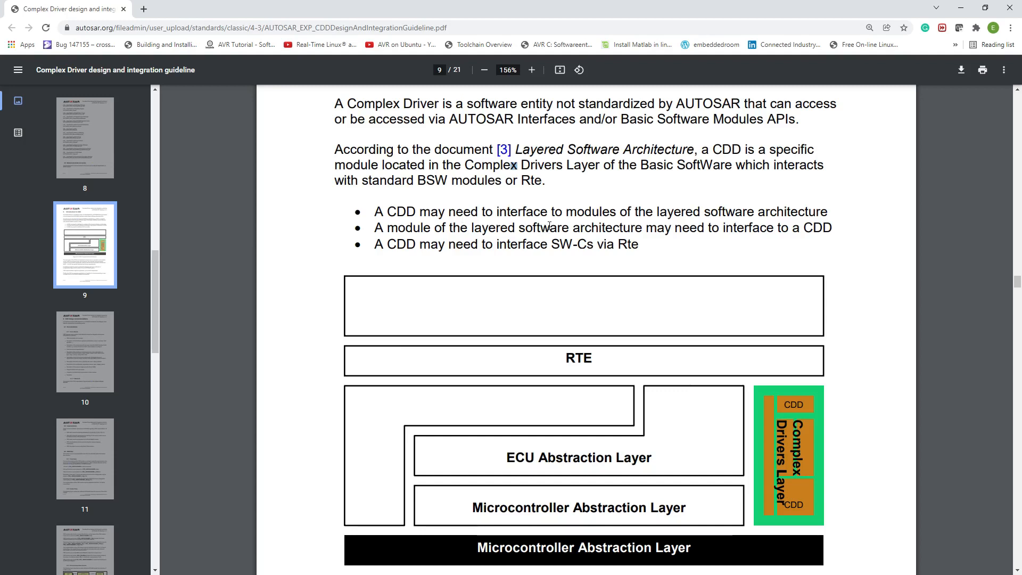
pyautogui.moveTo(752, 201)
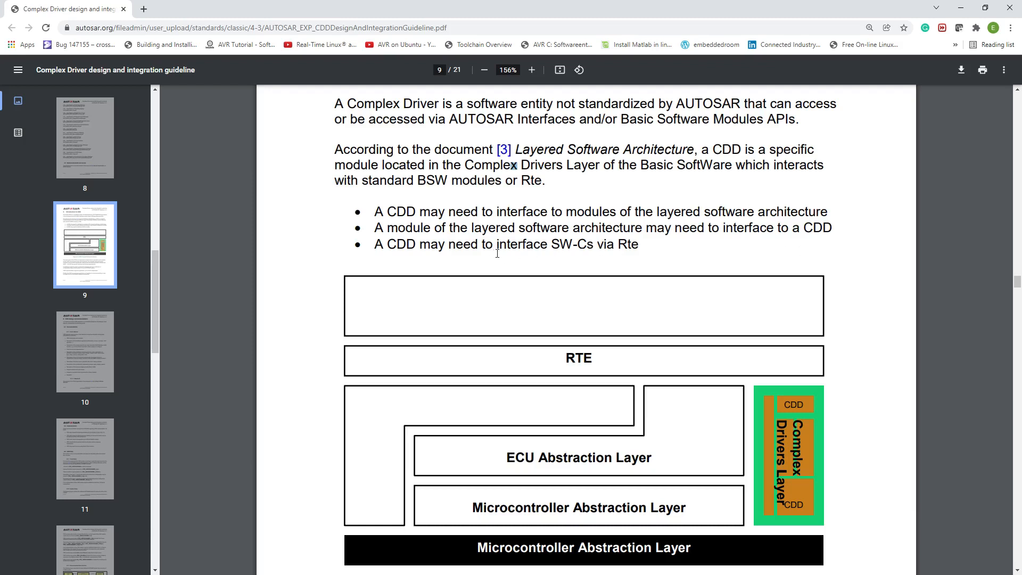
pyautogui.moveTo(520, 248)
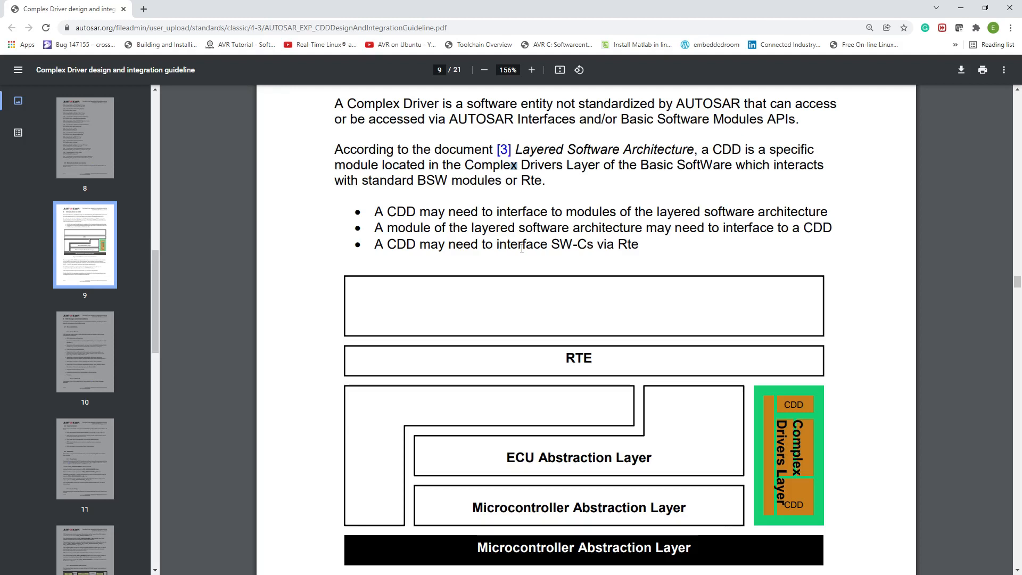
pyautogui.moveTo(915, 346)
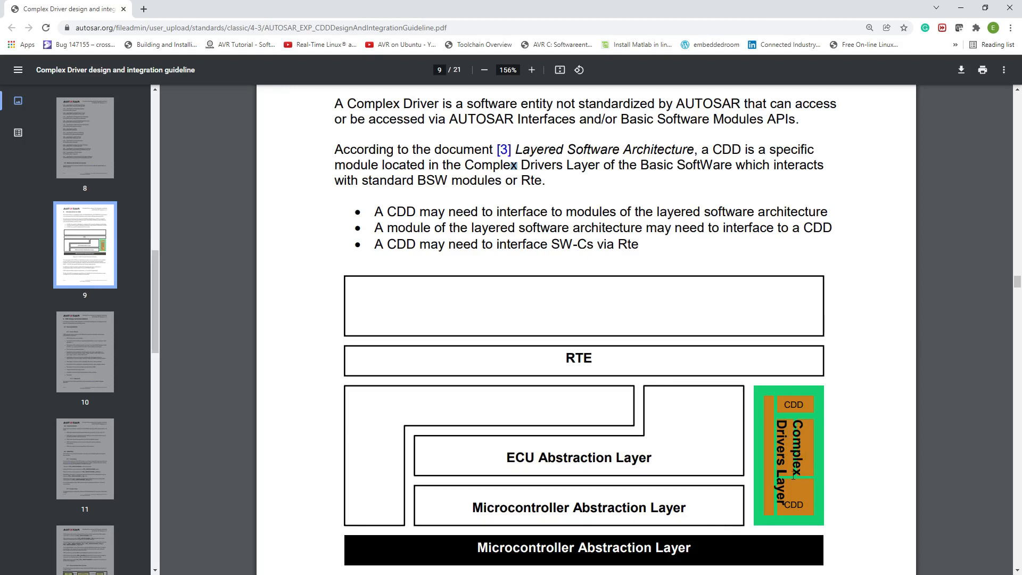
pyautogui.moveTo(772, 442)
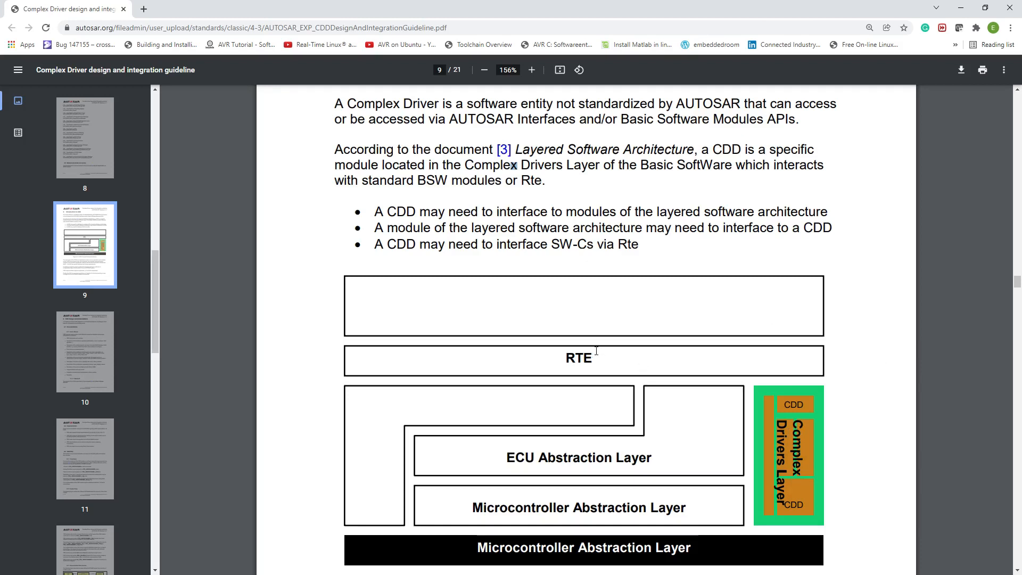
pyautogui.moveTo(401, 290)
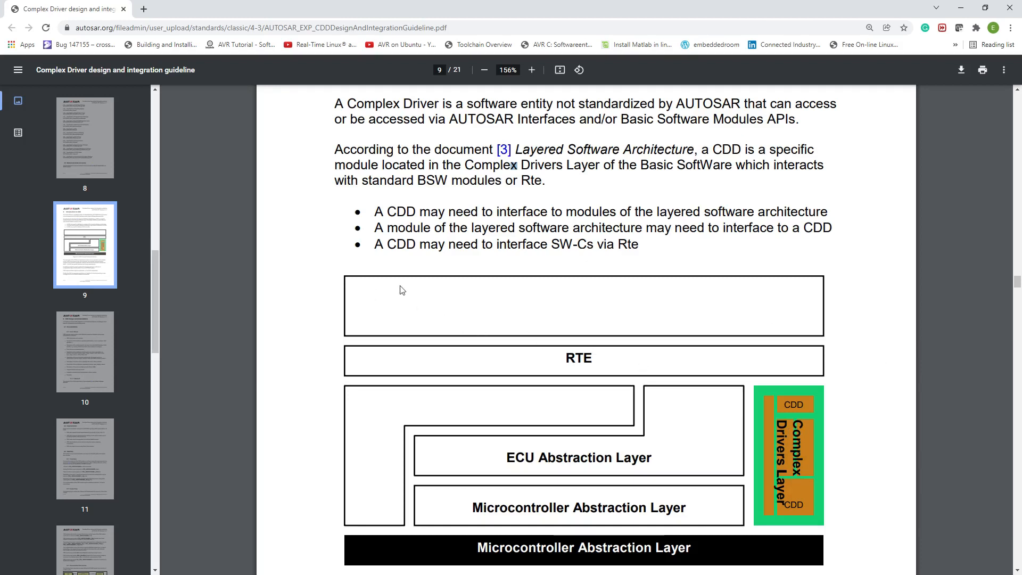
pyautogui.moveTo(428, 311)
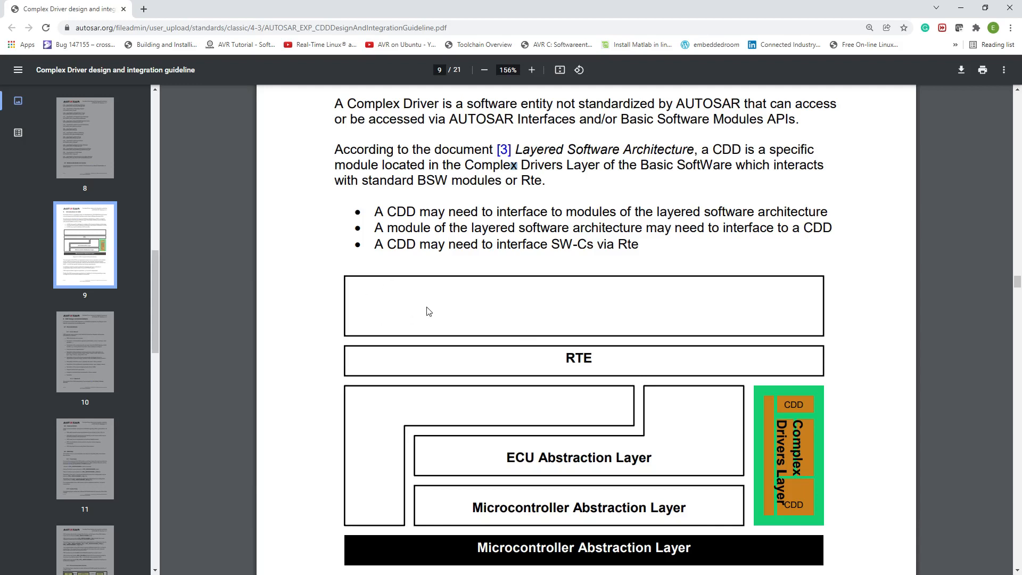
pyautogui.scroll(-3)
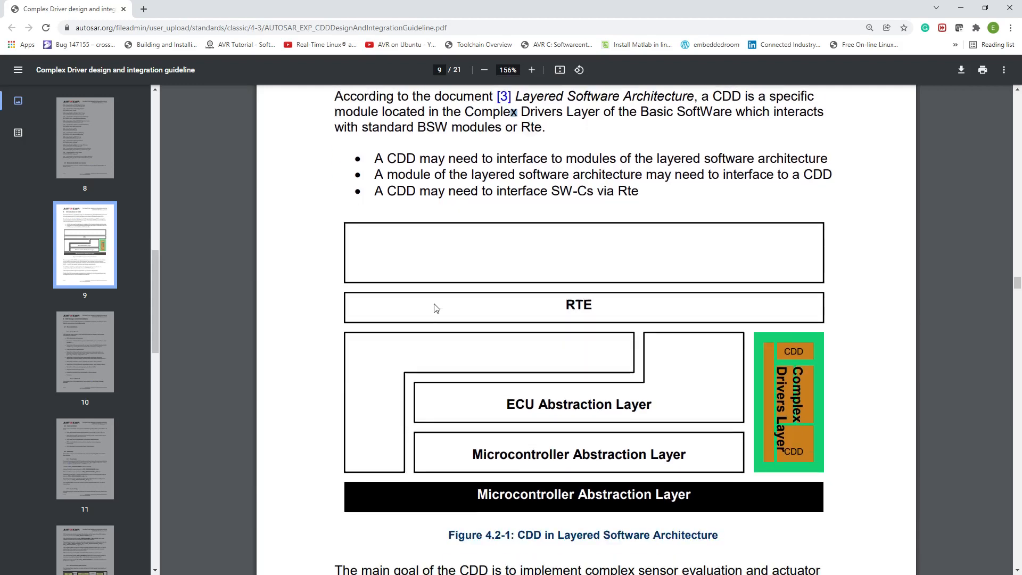
pyautogui.moveTo(452, 307)
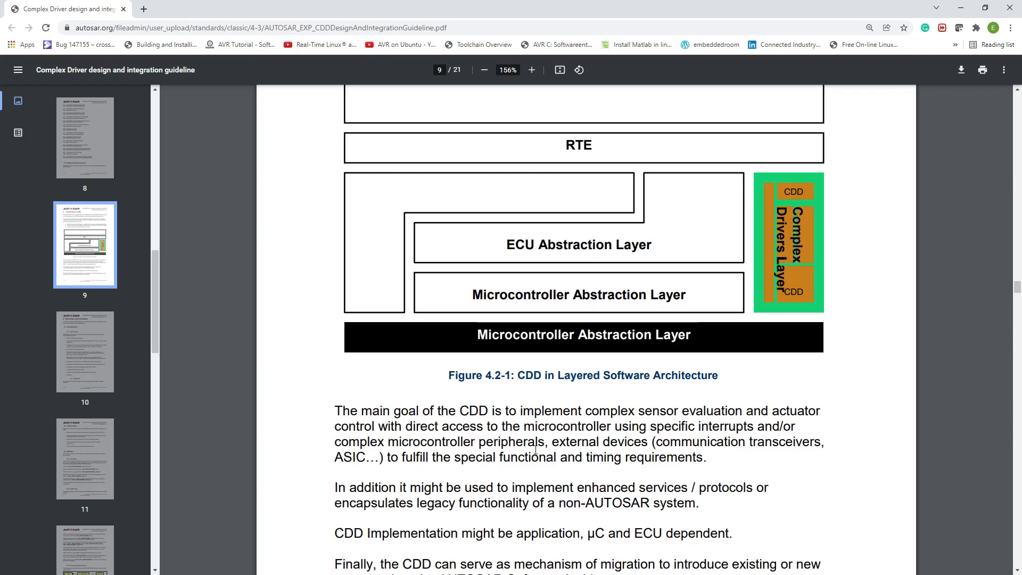
pyautogui.moveTo(558, 451)
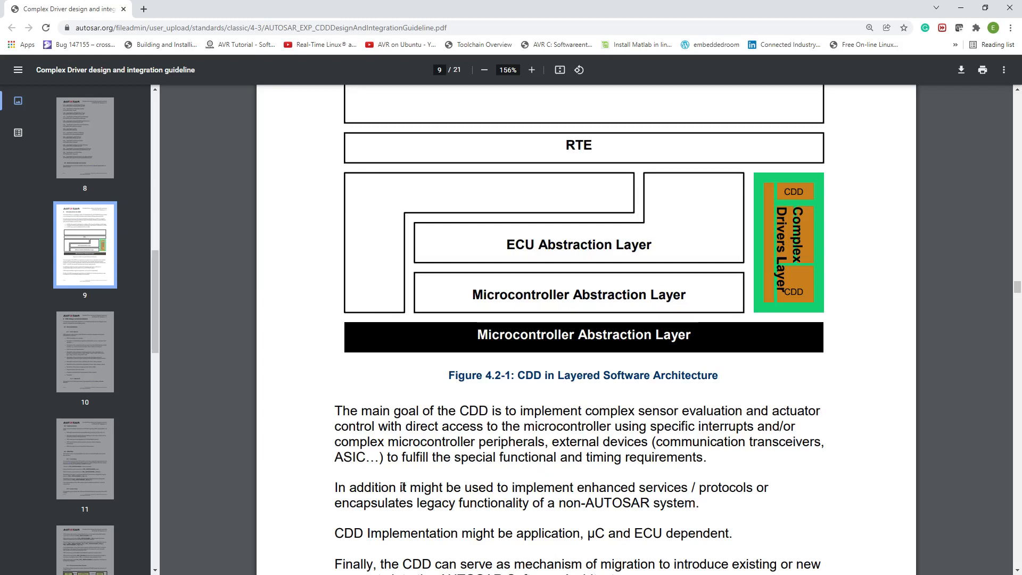
pyautogui.scroll(-3)
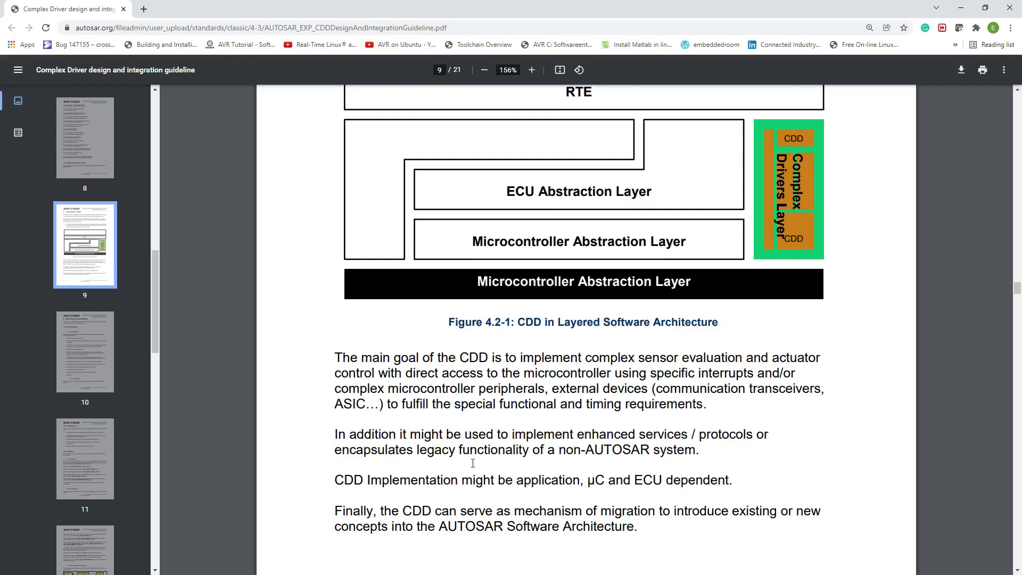
pyautogui.moveTo(598, 462)
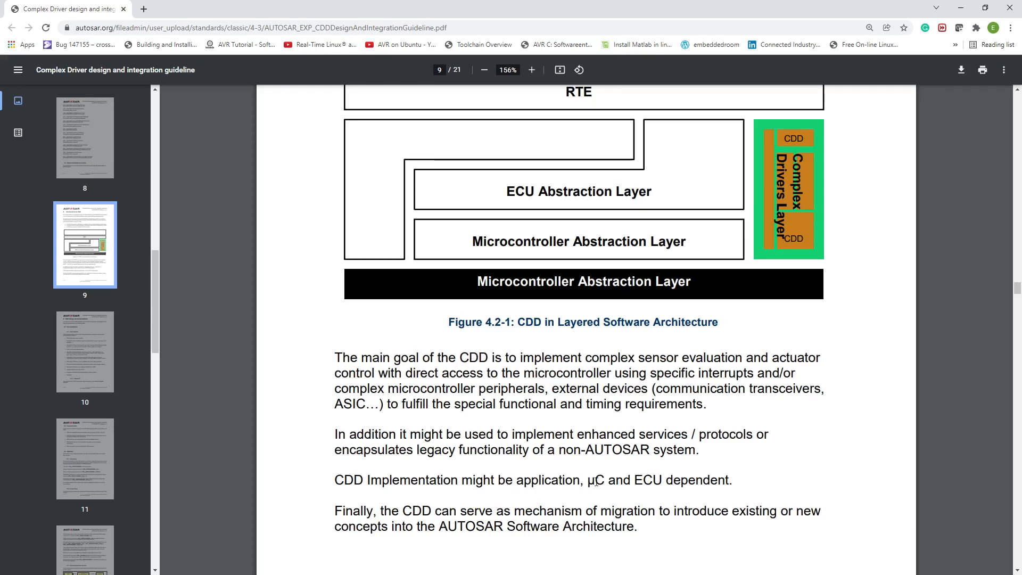
pyautogui.moveTo(519, 502)
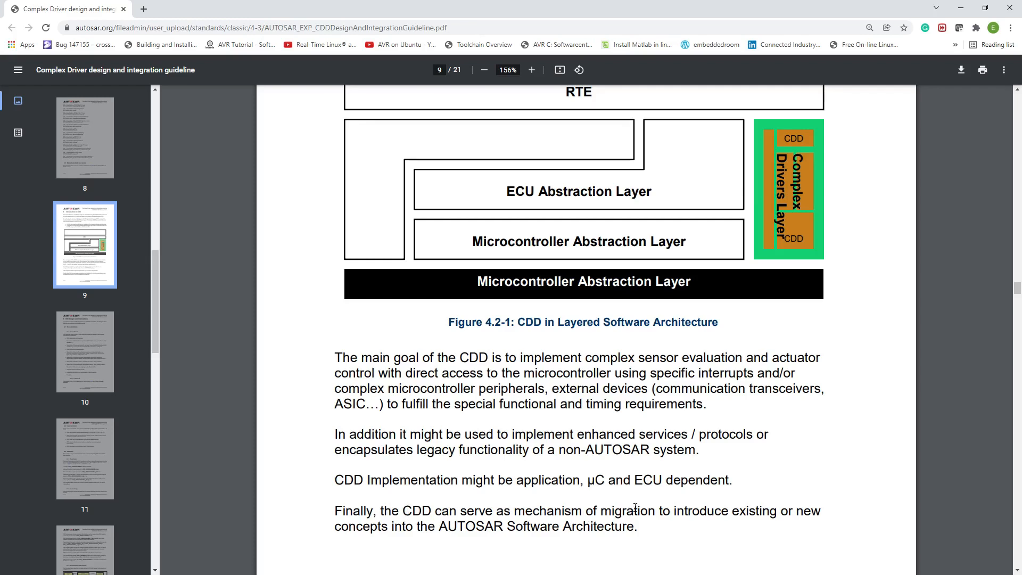
pyautogui.moveTo(652, 514)
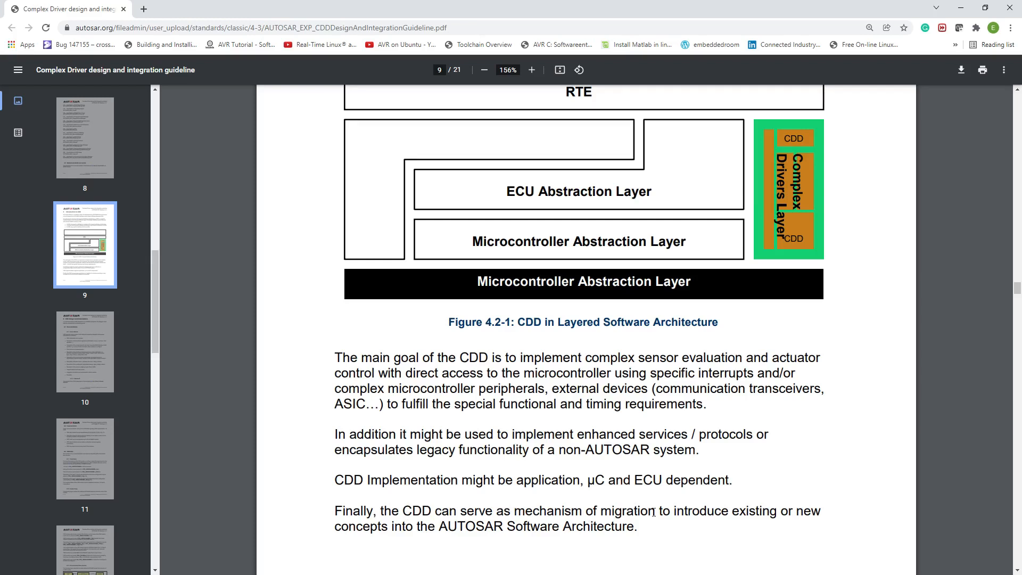
pyautogui.moveTo(625, 505)
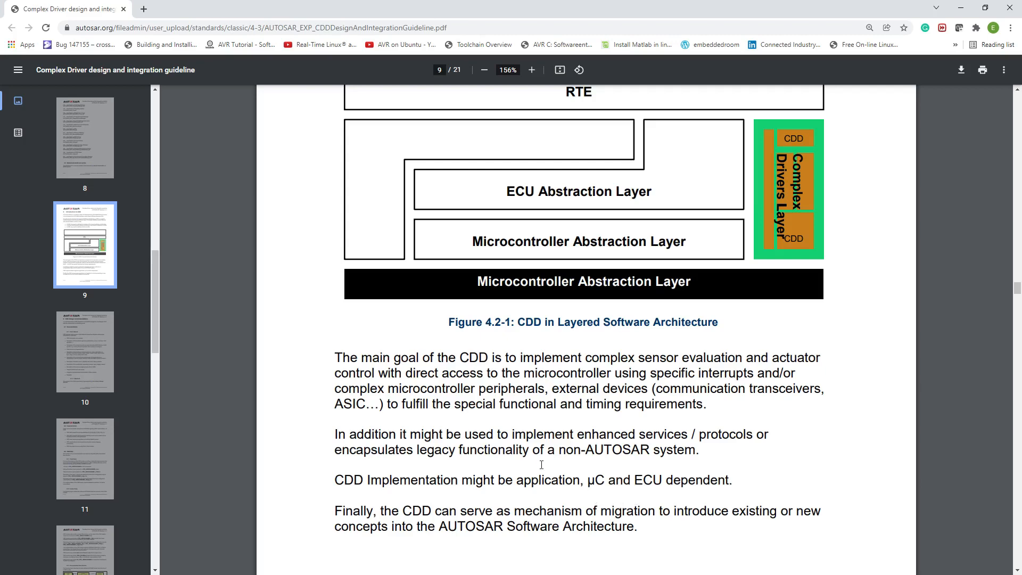
pyautogui.scroll(-3)
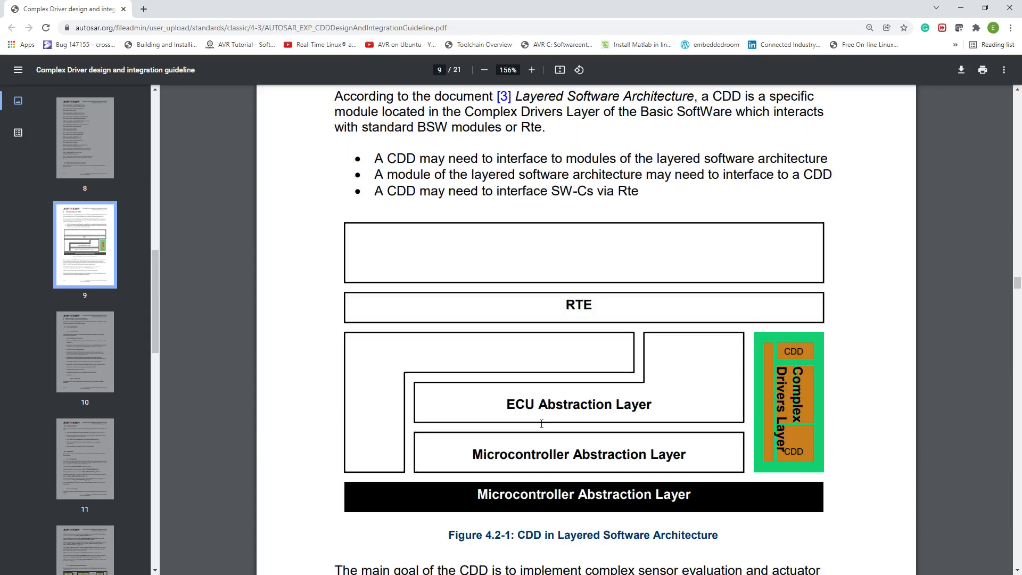
pyautogui.moveTo(557, 417)
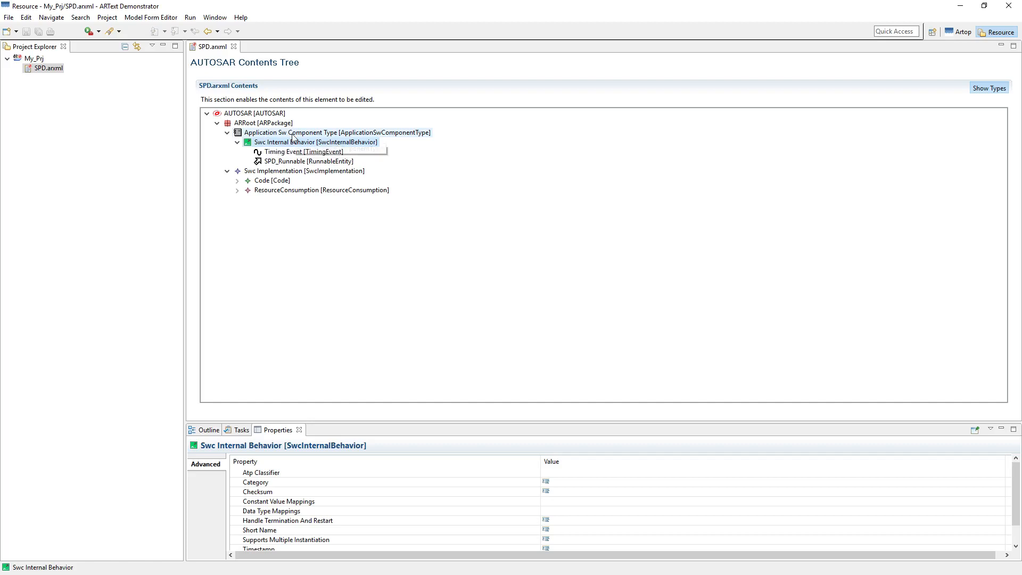
pyautogui.moveTo(287, 141)
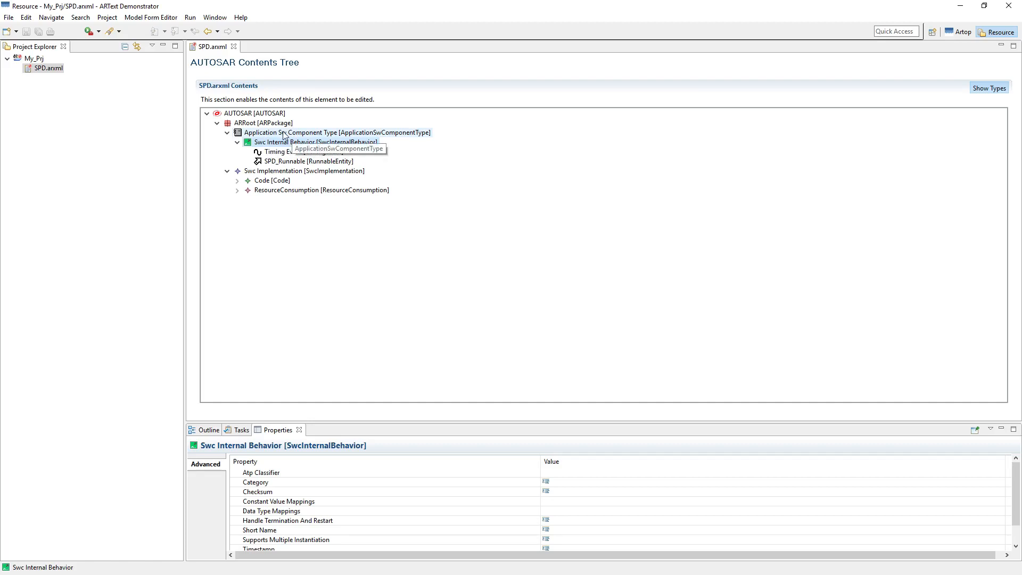
pyautogui.click(337, 133)
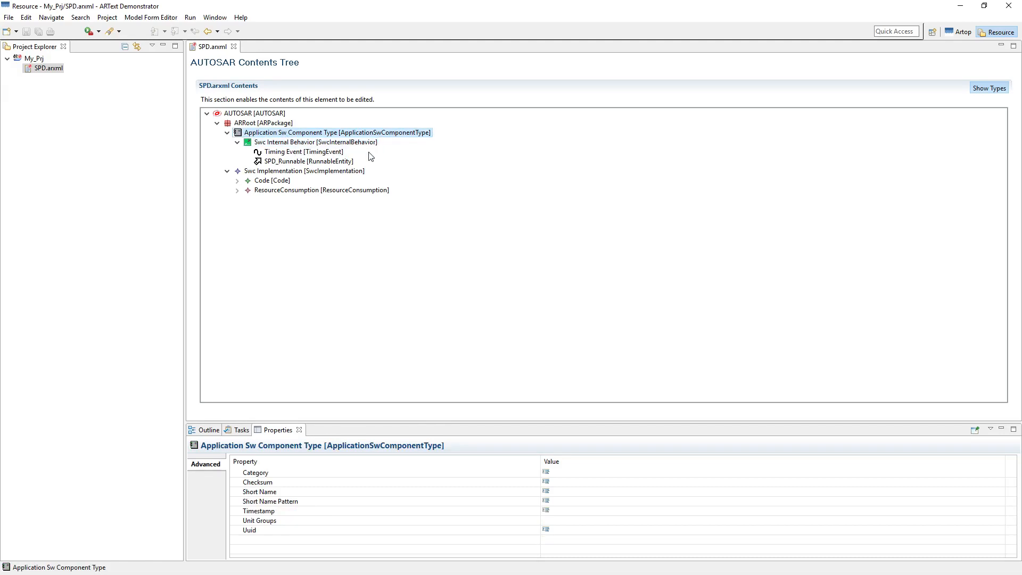
pyautogui.moveTo(375, 142)
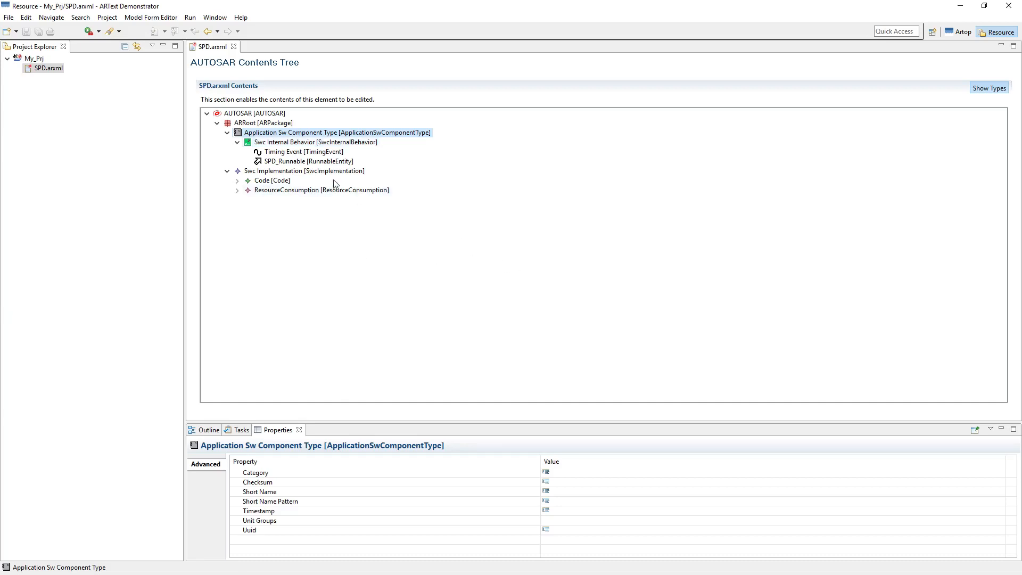
pyautogui.moveTo(320, 171)
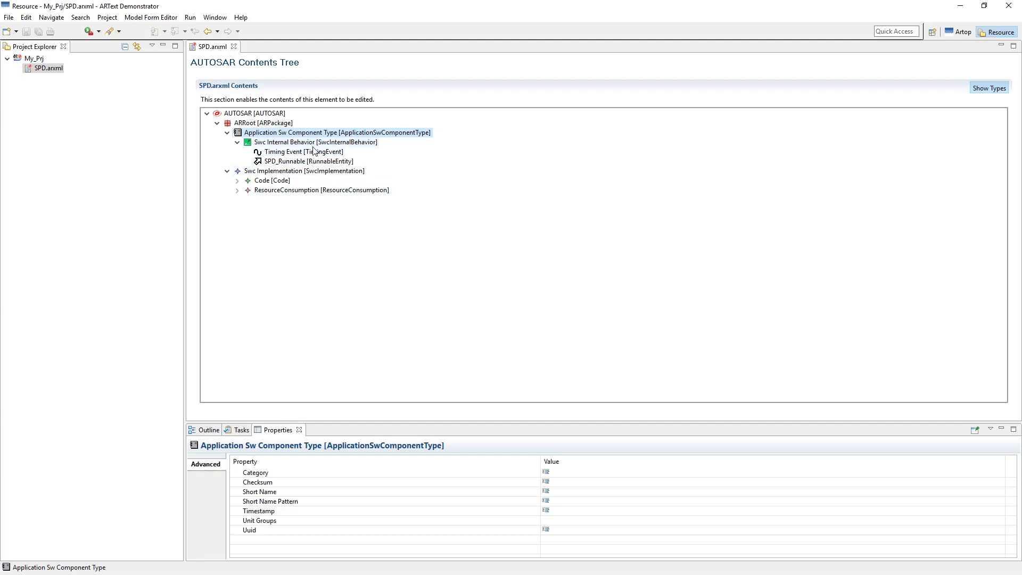
pyautogui.click(305, 142)
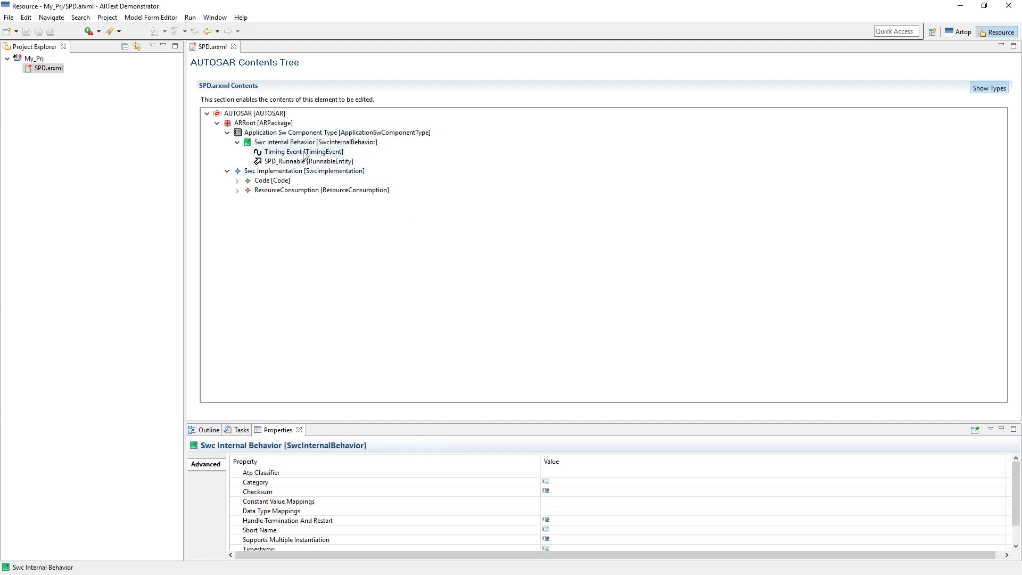
pyautogui.click(301, 151)
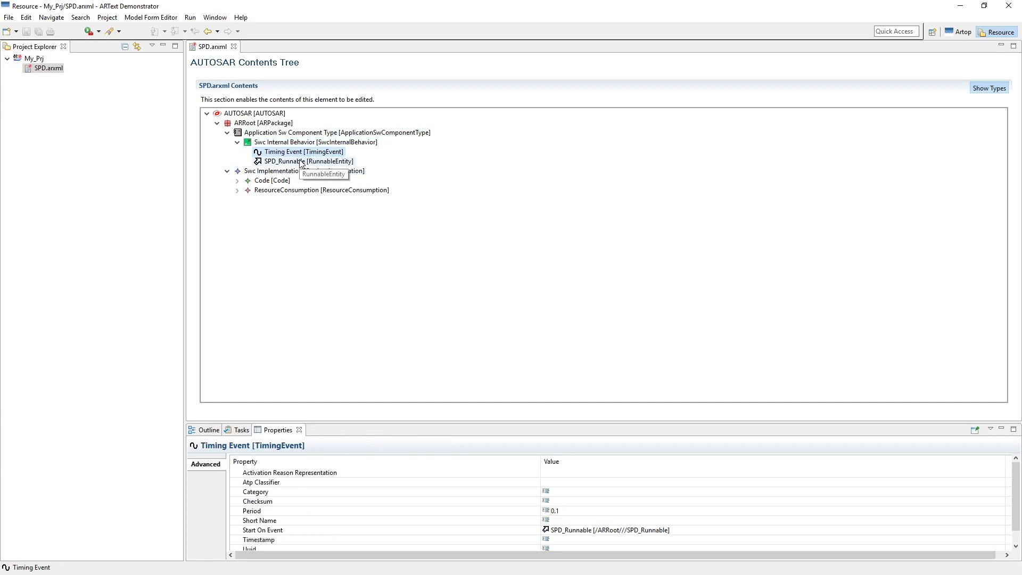
pyautogui.click(307, 161)
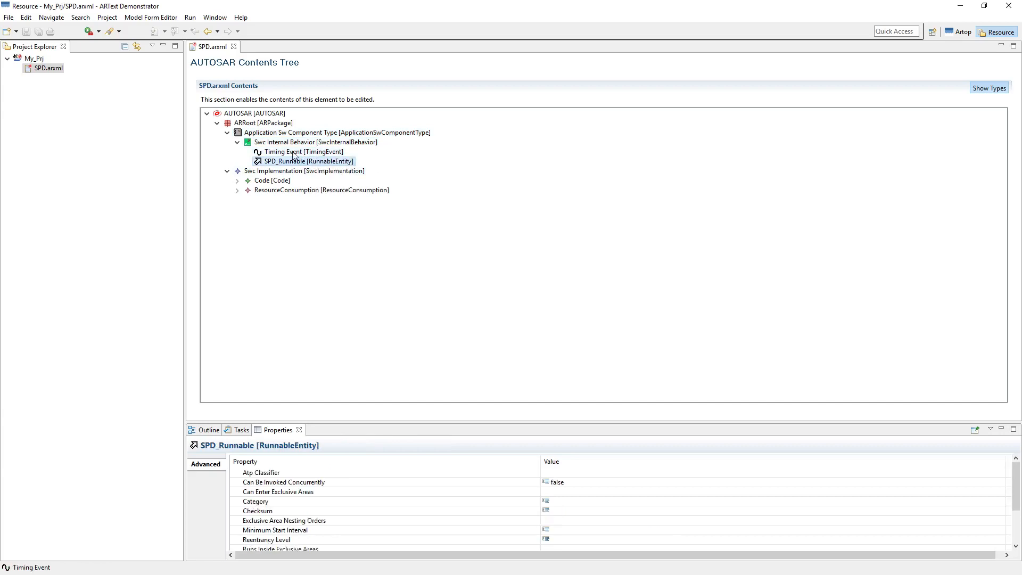
pyautogui.moveTo(297, 160)
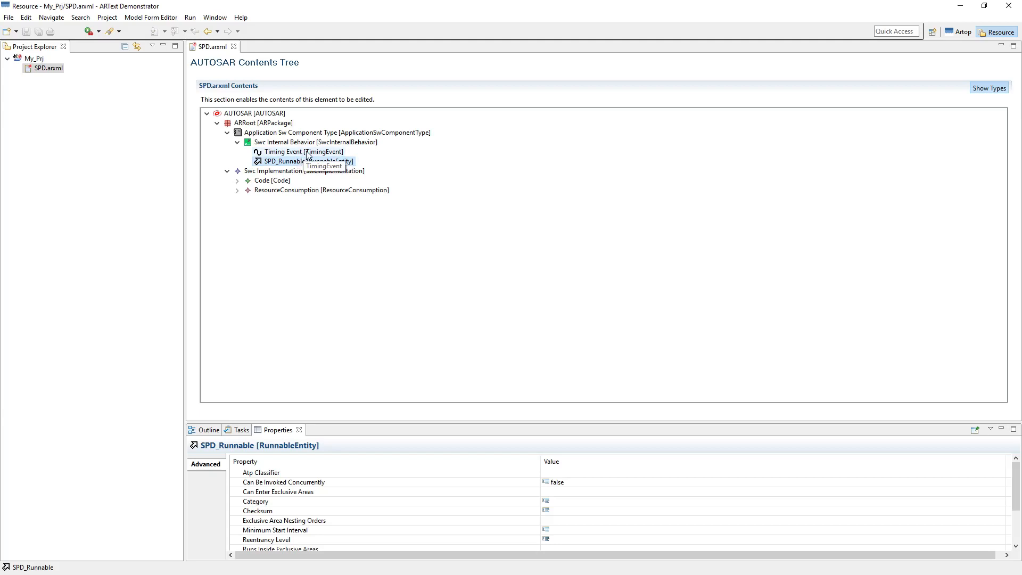
pyautogui.moveTo(306, 134)
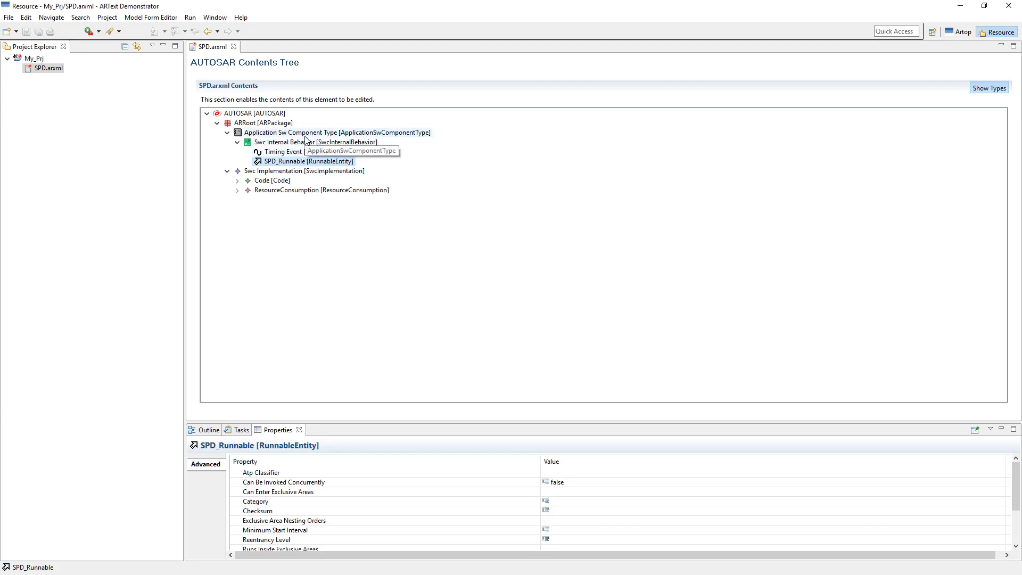
pyautogui.moveTo(296, 142)
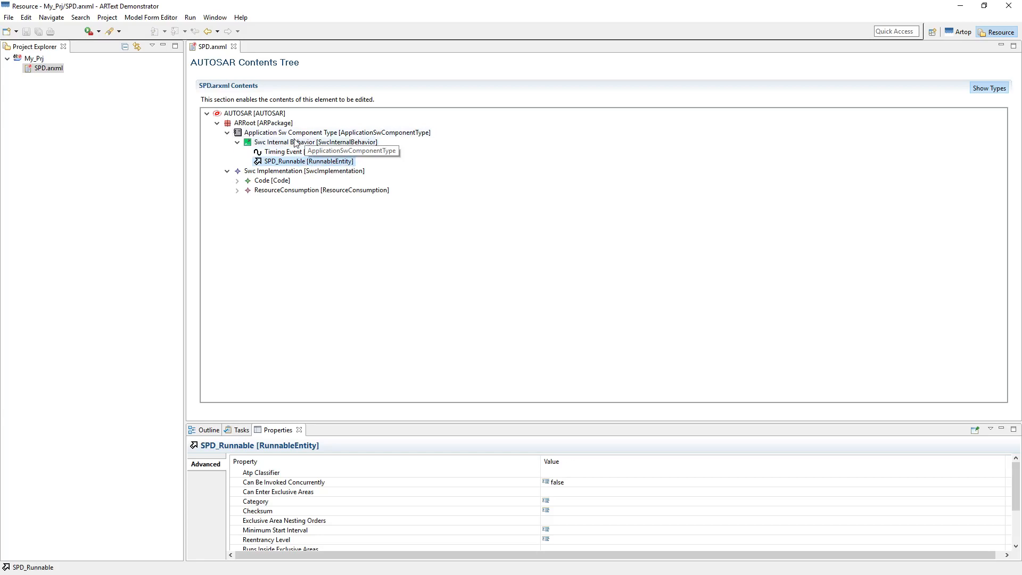
pyautogui.click(316, 143)
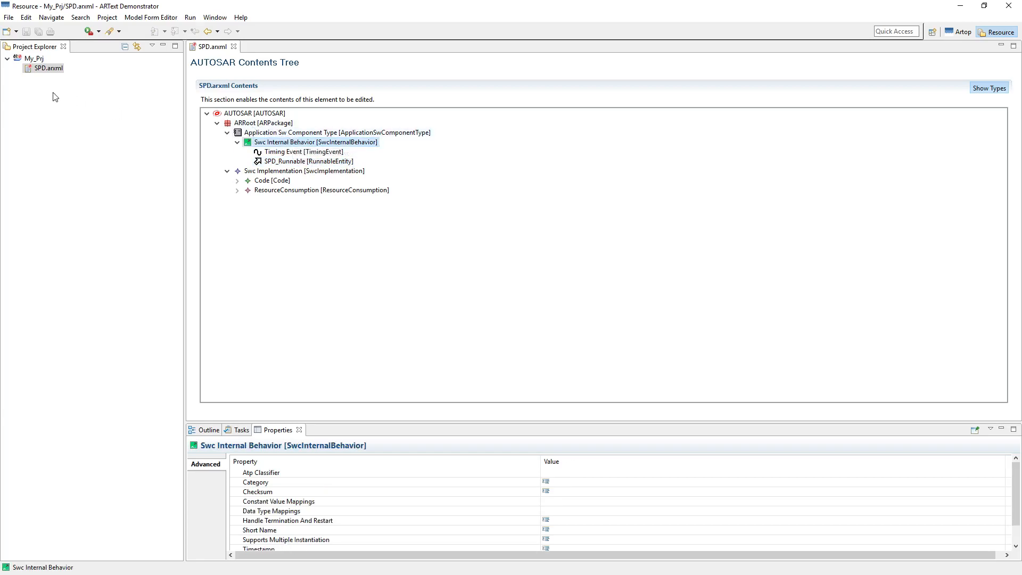
pyautogui.rightClick(46, 68)
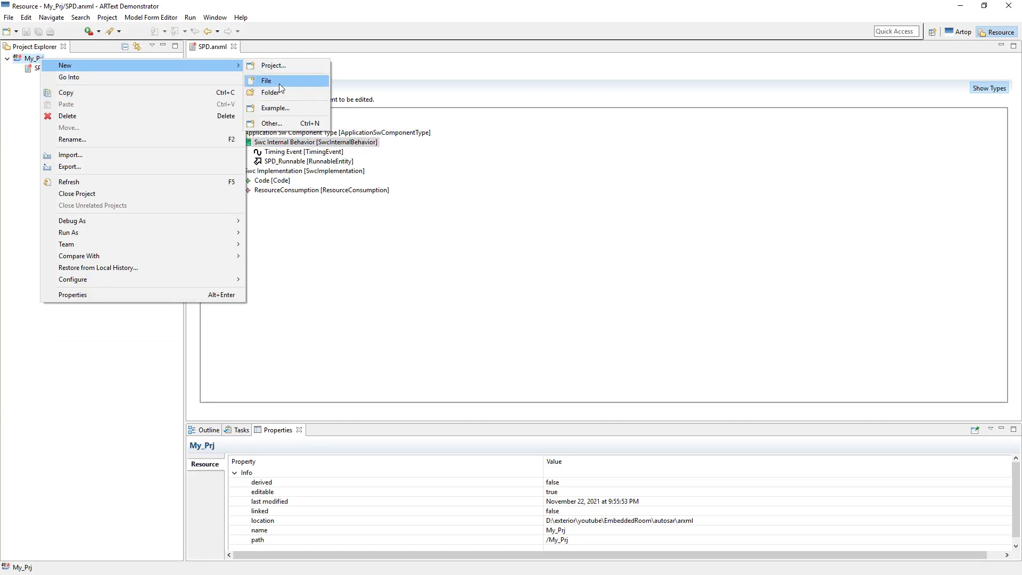
# Step: Create a new AUTOSAR file named TLT.arxml in the My_Prj project
pyautogui.click(267, 81)
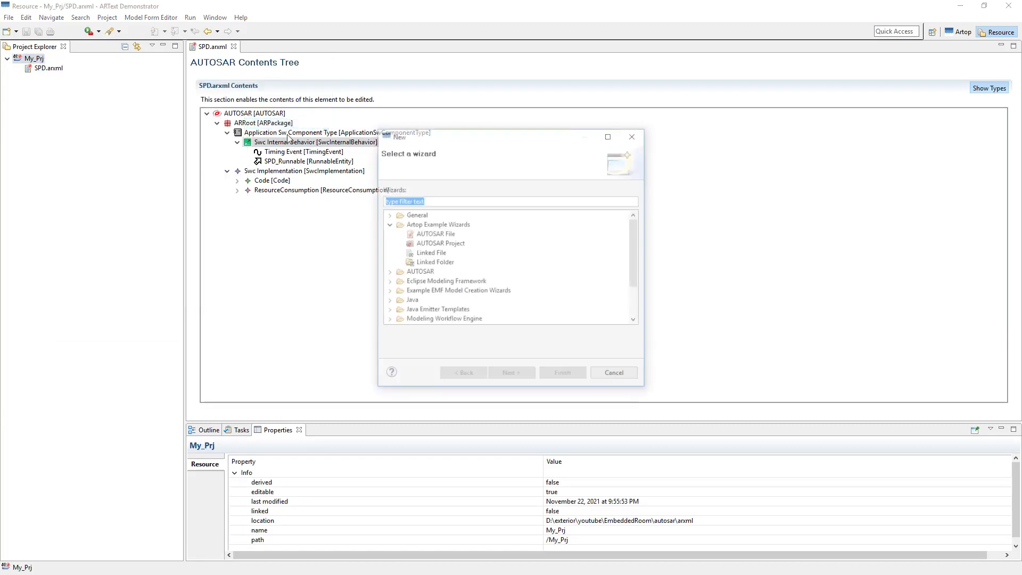
pyautogui.click(435, 233)
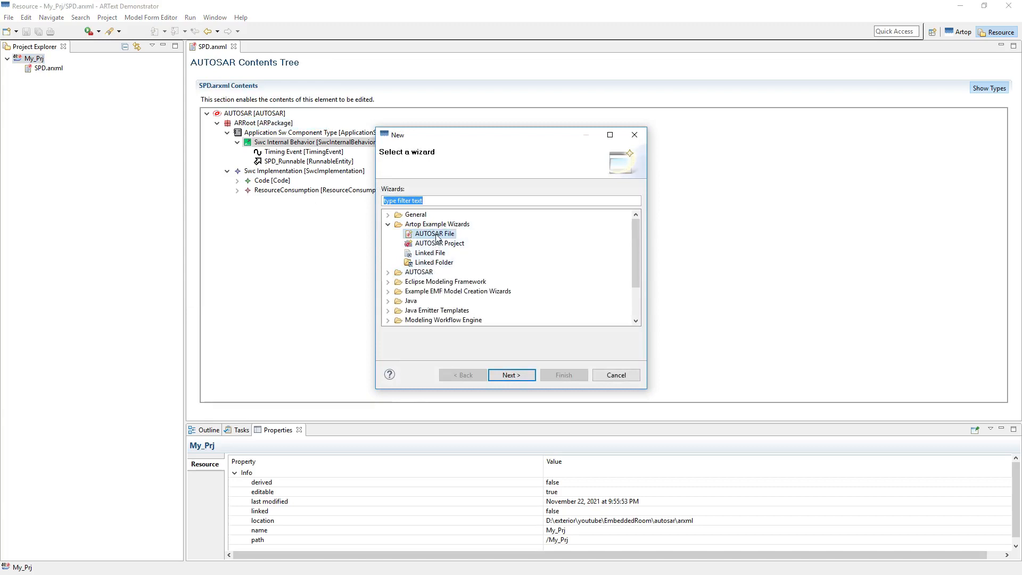
pyautogui.click(511, 375)
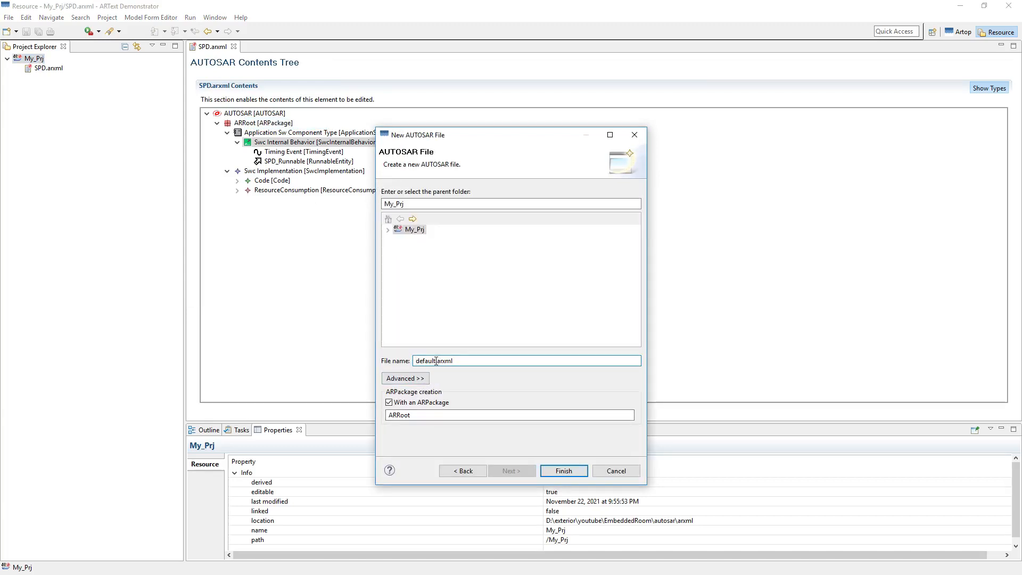
pyautogui.write('d.arxml')
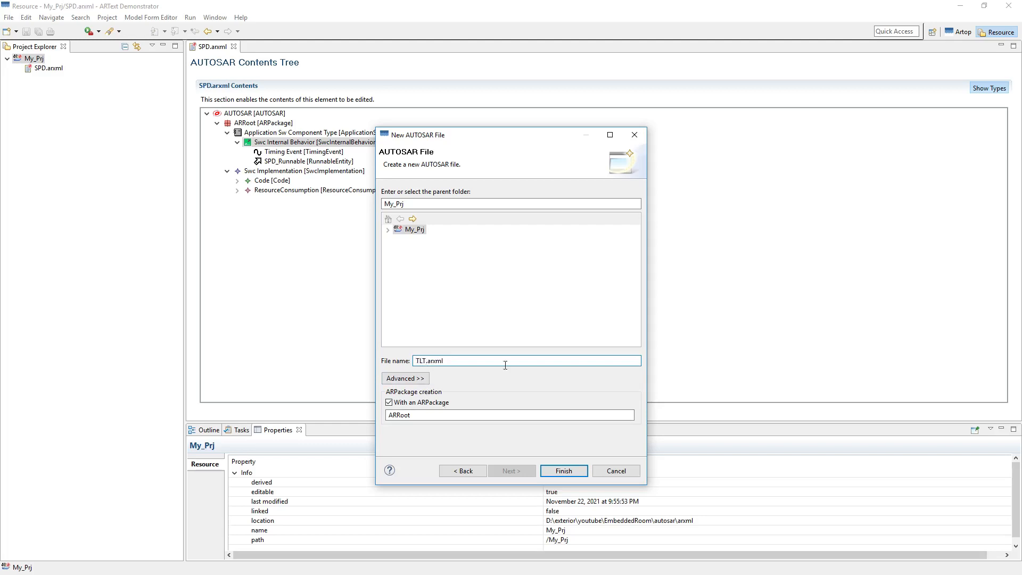
pyautogui.click(563, 471)
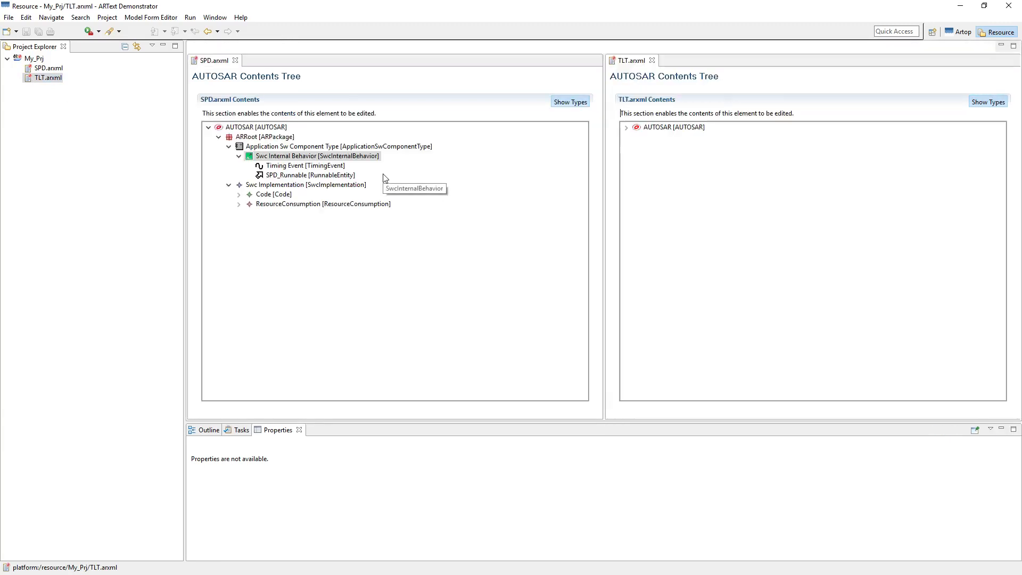
pyautogui.moveTo(831, 288)
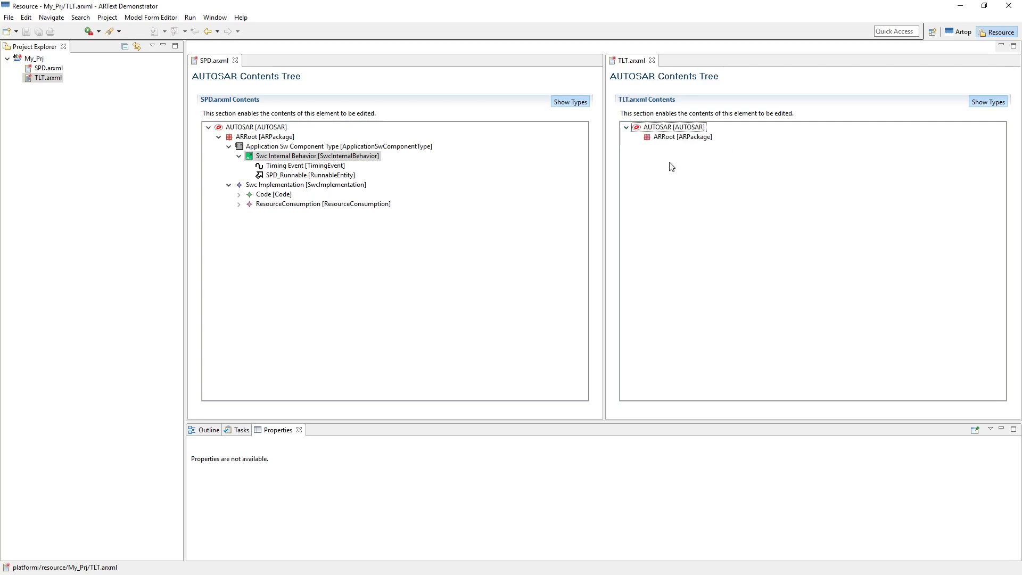
# Step: Add a Complex Device Driver Sw Component Type under TLT.arxml's ARRoot
pyautogui.click(683, 137)
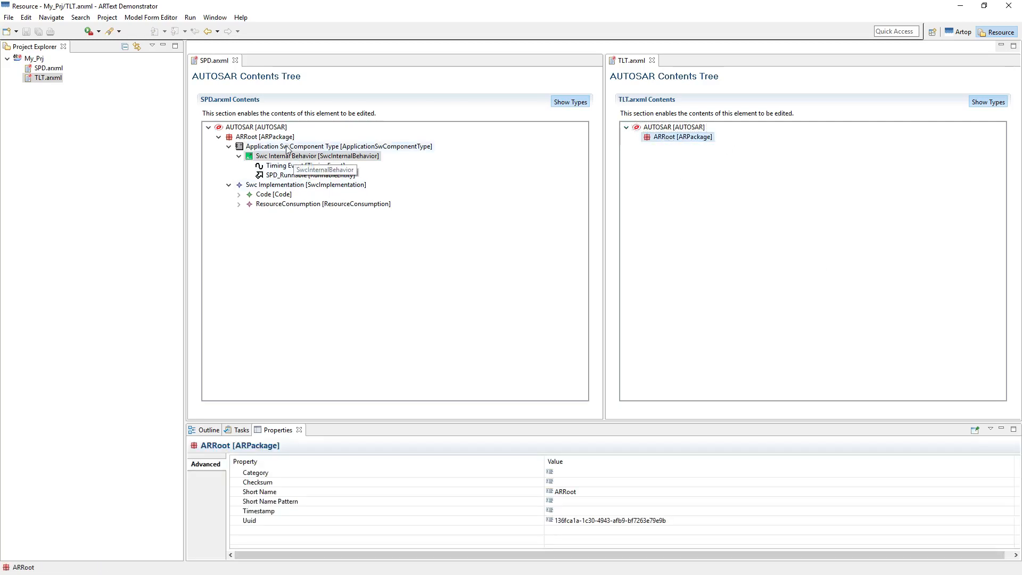
pyautogui.click(338, 145)
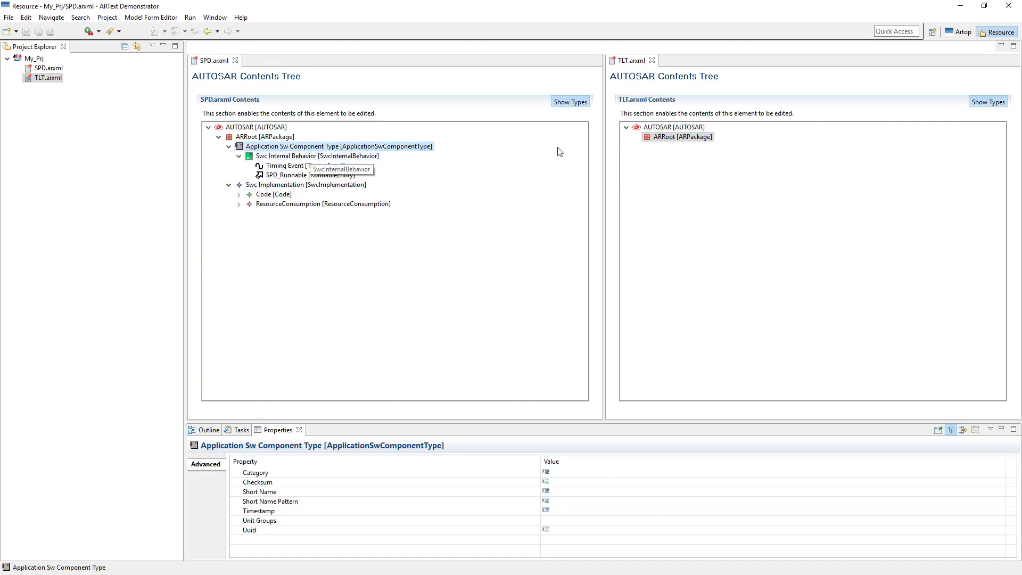
pyautogui.click(682, 136)
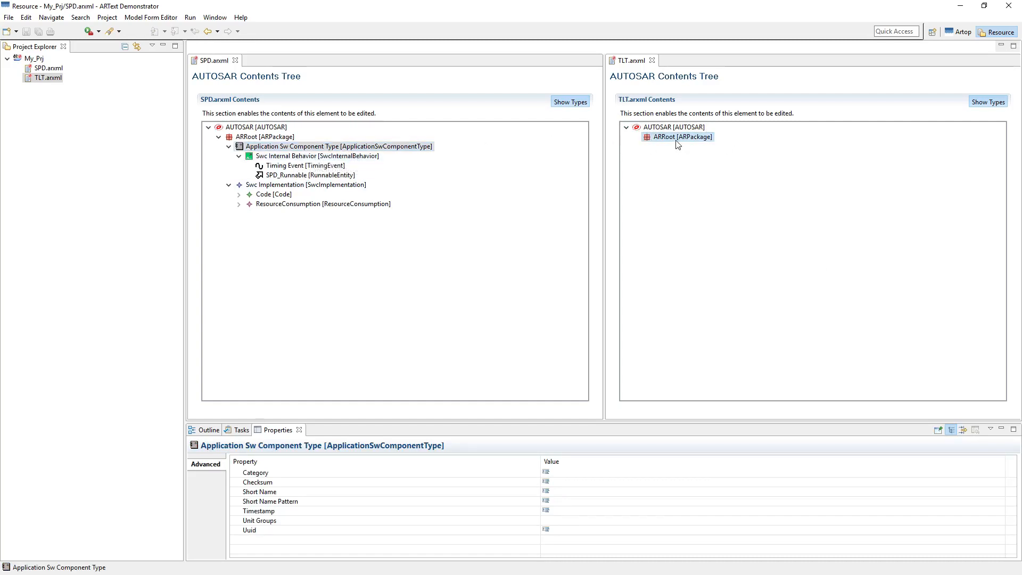
pyautogui.rightClick(677, 137)
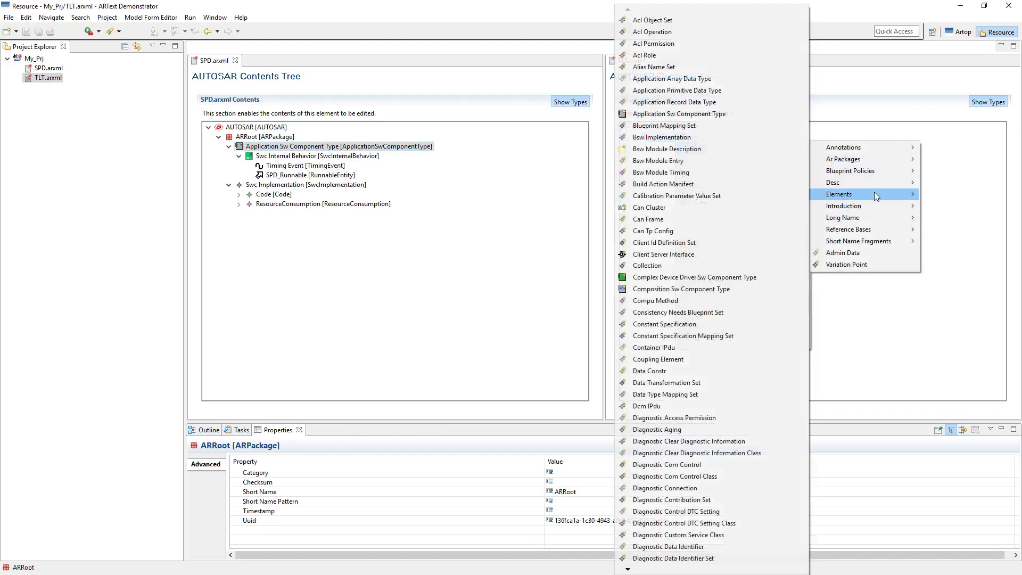
pyautogui.click(695, 277)
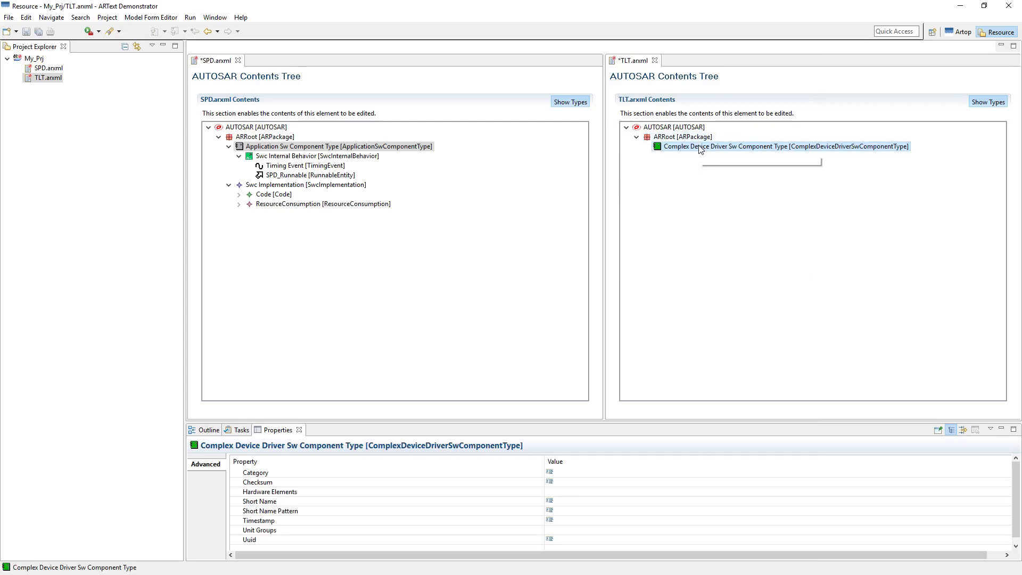
# Step: Add a Swc Internal Behavior to the Complex Device Driver component and compare with SPD's
pyautogui.rightClick(785, 146)
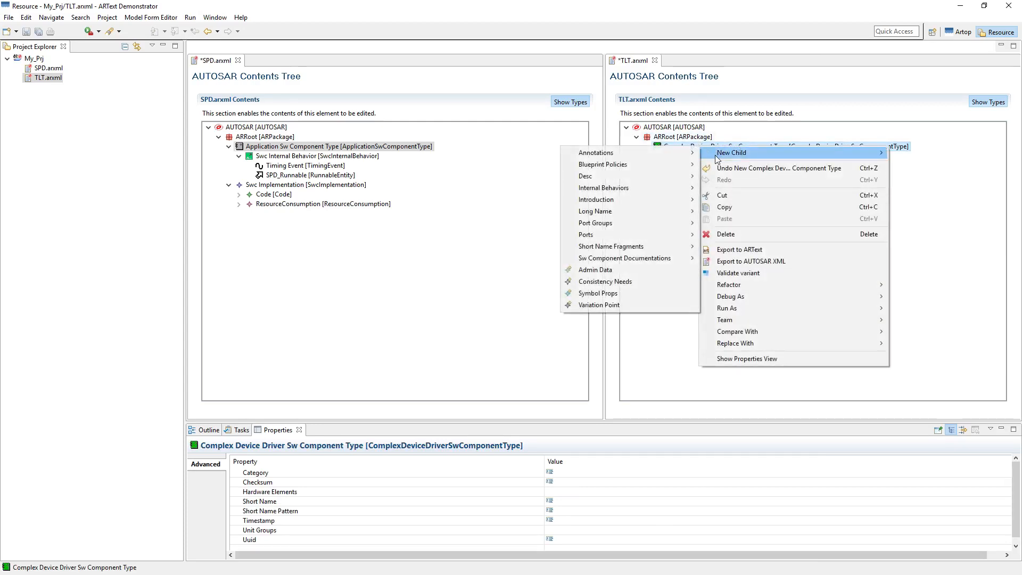
pyautogui.moveTo(586, 235)
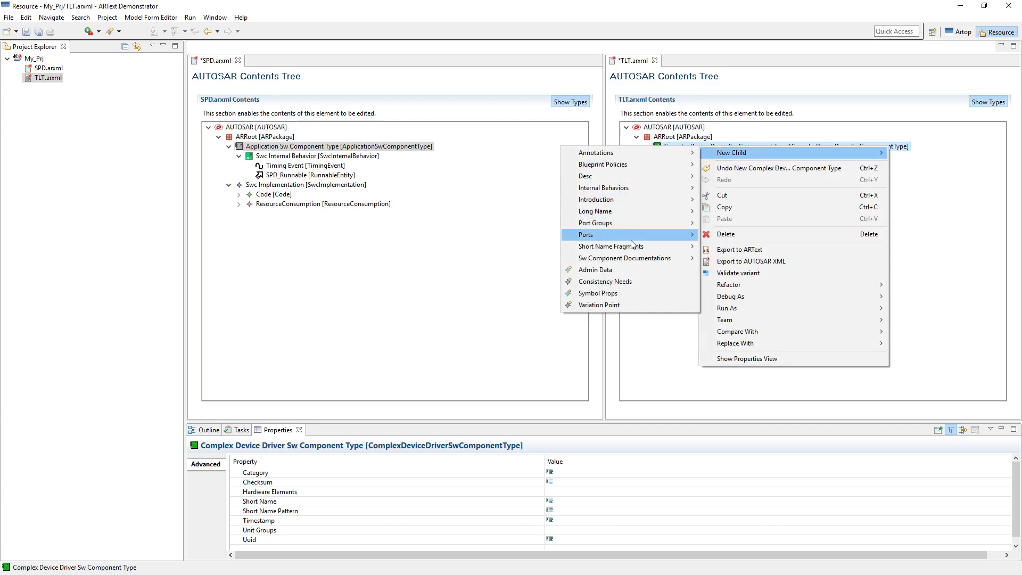
pyautogui.moveTo(623, 258)
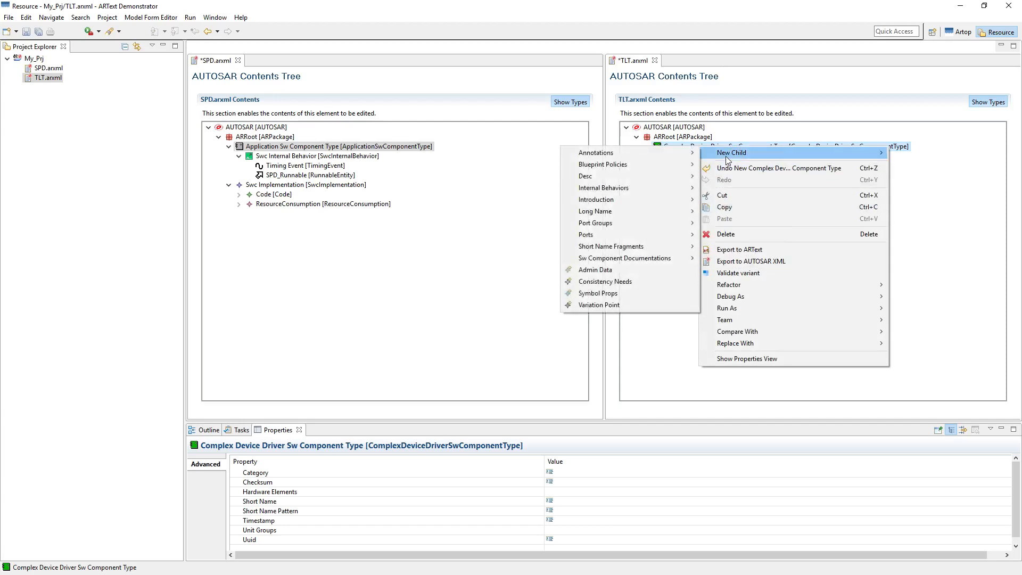
pyautogui.moveTo(602, 163)
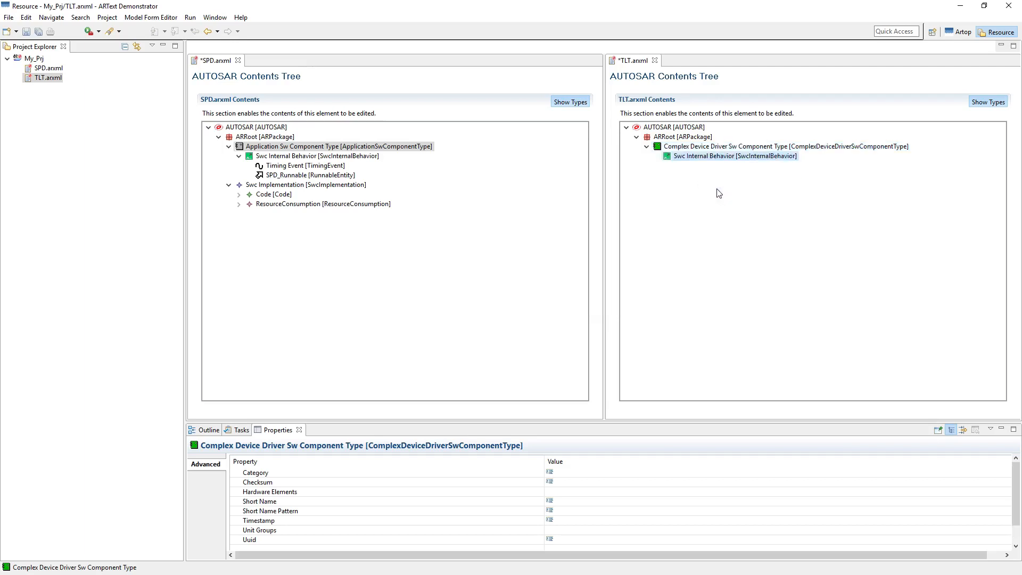
pyautogui.click(734, 156)
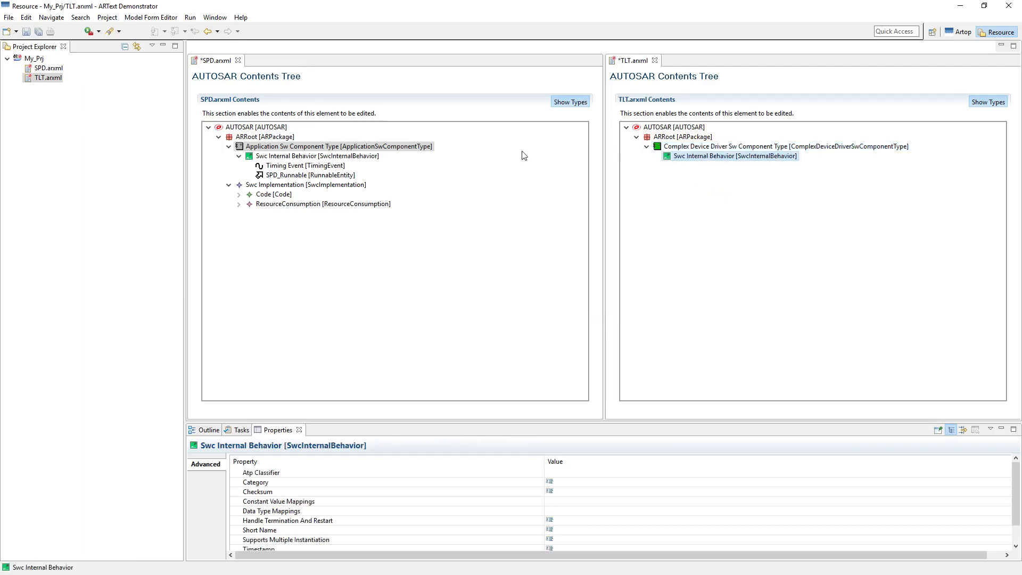
pyautogui.click(317, 156)
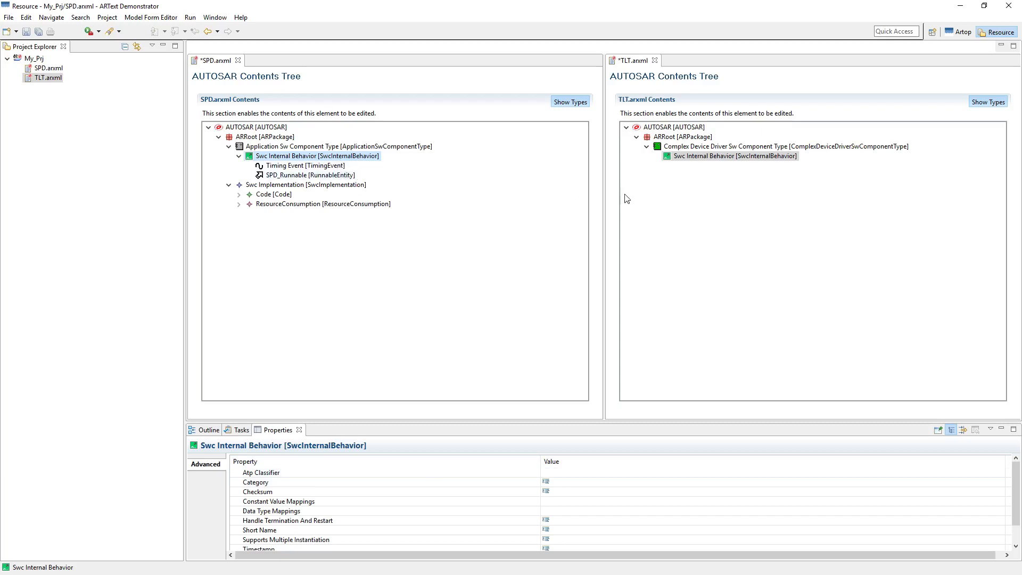
# Step: Add a Runnable Entity and a Timing Event to TLT's Swc Internal Behavior
pyautogui.click(733, 156)
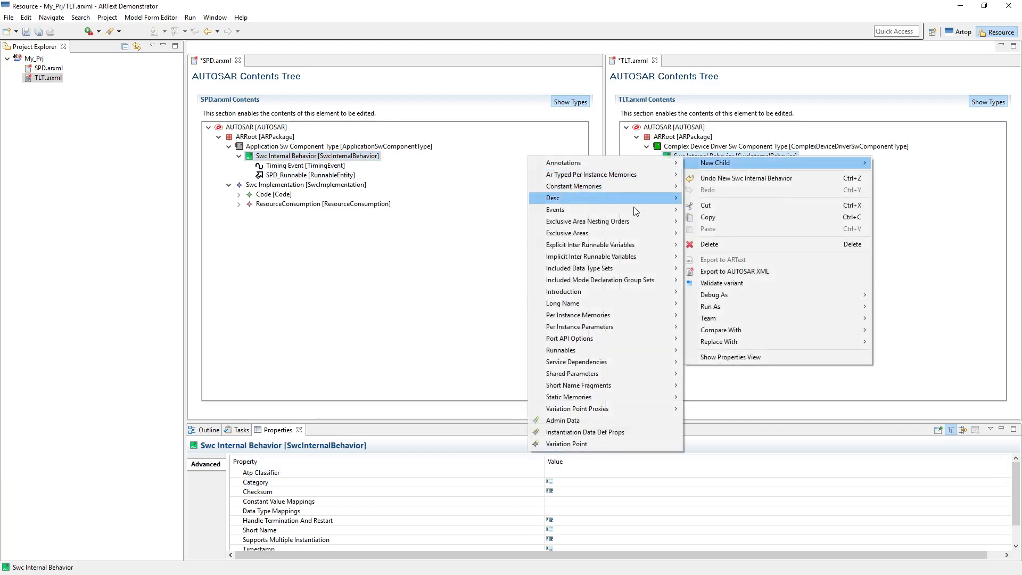
pyautogui.moveTo(590, 244)
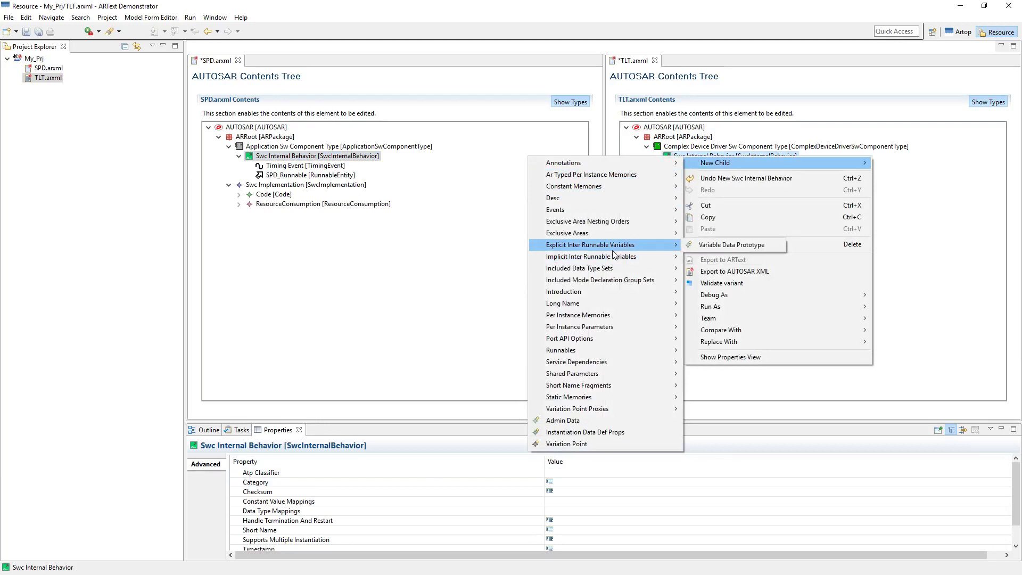
pyautogui.moveTo(614, 255)
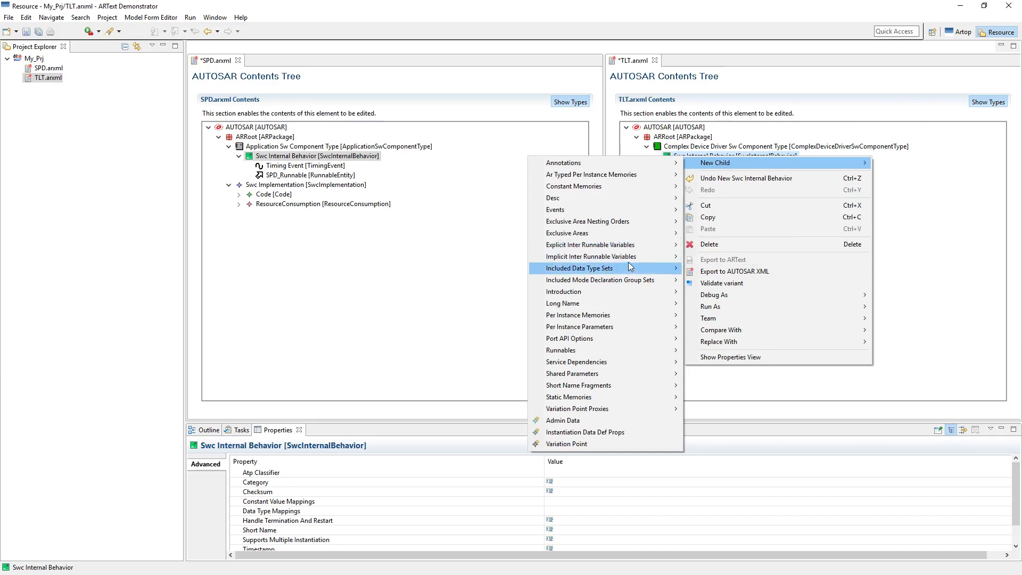
pyautogui.moveTo(579, 350)
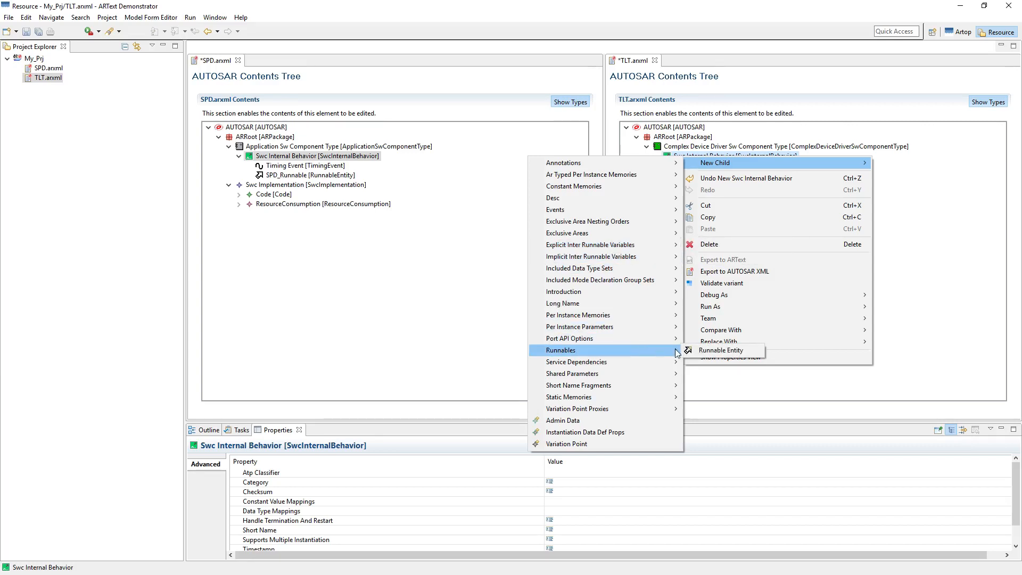
pyautogui.click(721, 350)
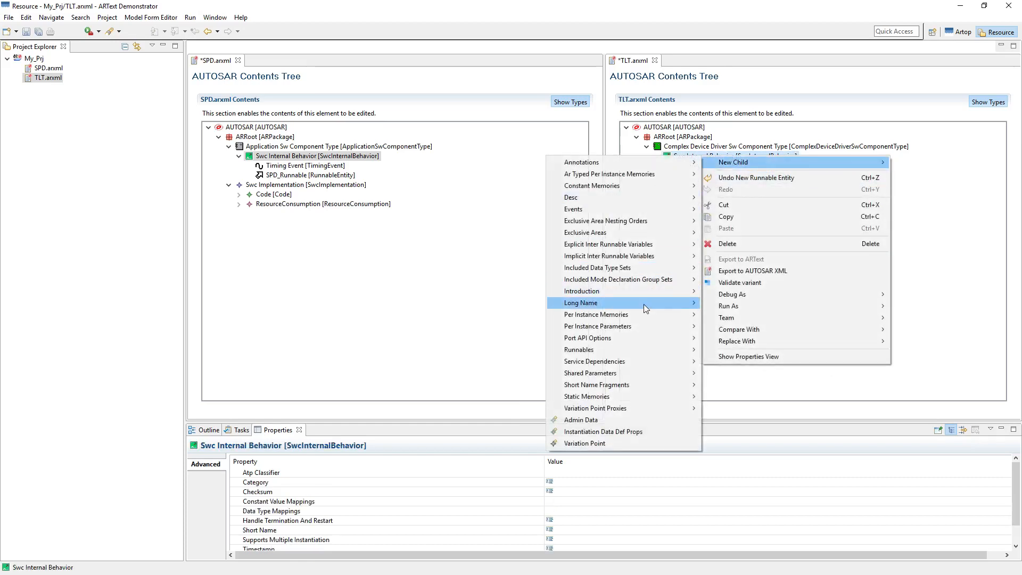
pyautogui.moveTo(581, 291)
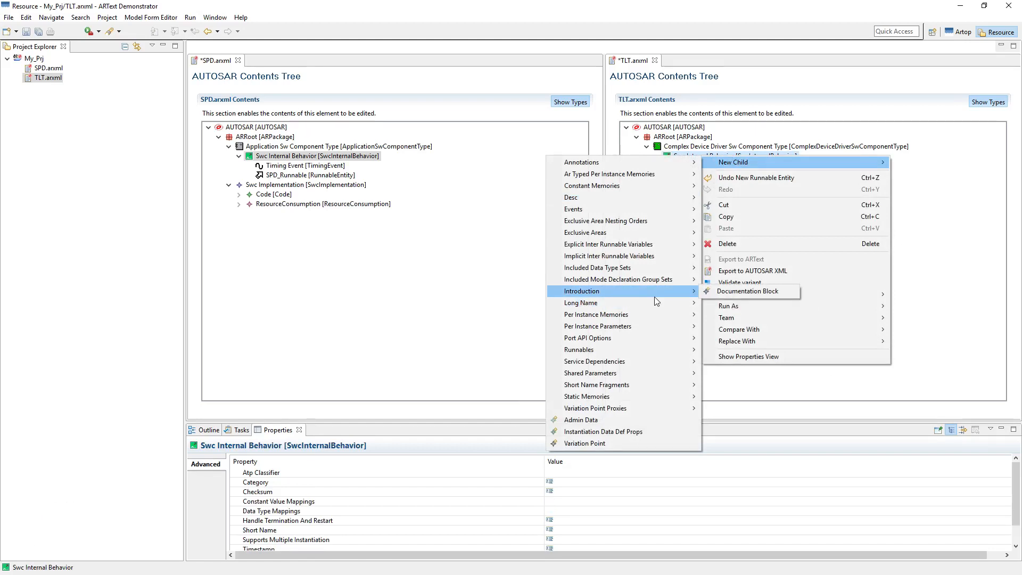
pyautogui.moveTo(655, 315)
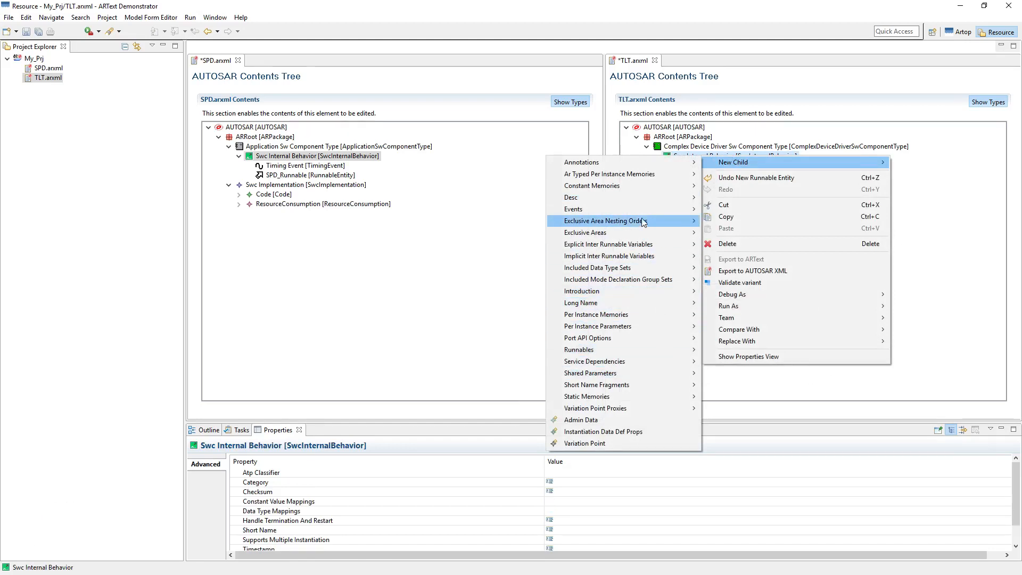
pyautogui.moveTo(624, 279)
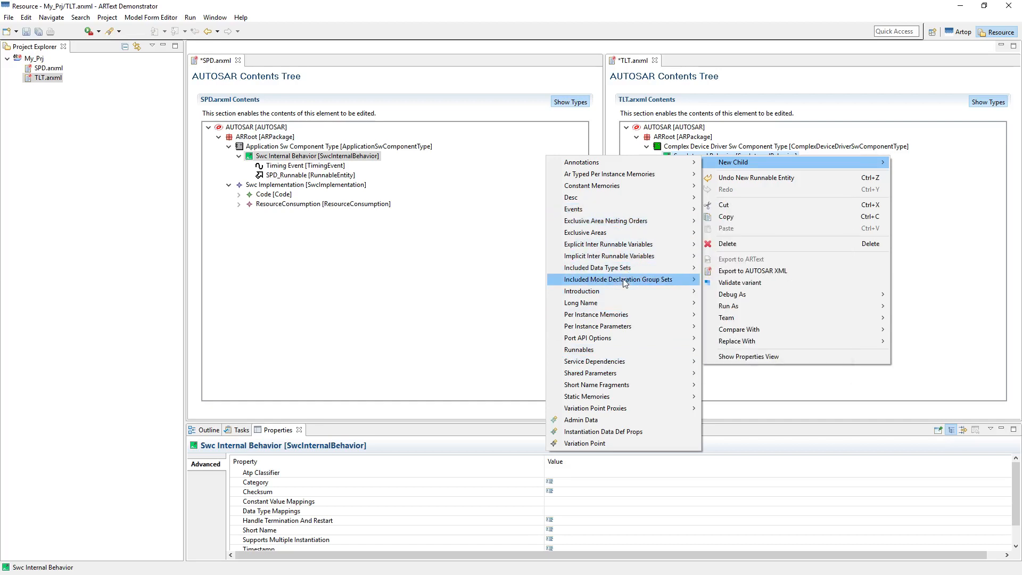
pyautogui.moveTo(597, 325)
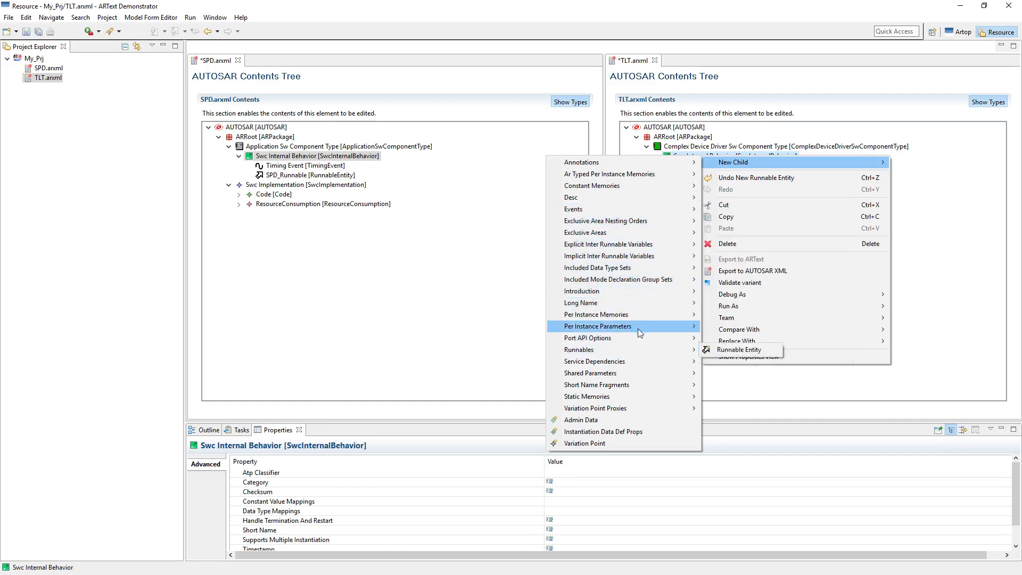
pyautogui.moveTo(596, 267)
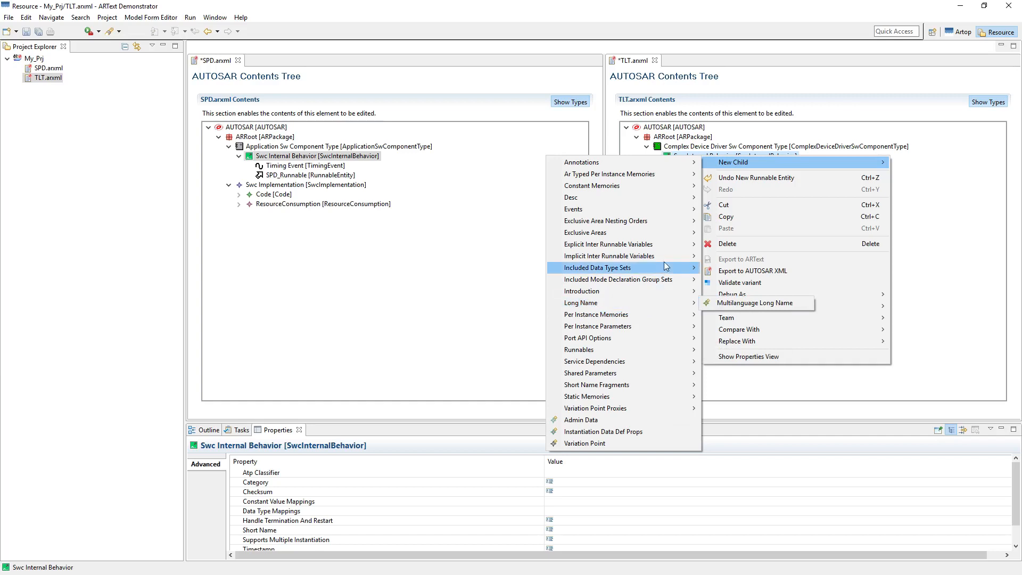
pyautogui.moveTo(574, 208)
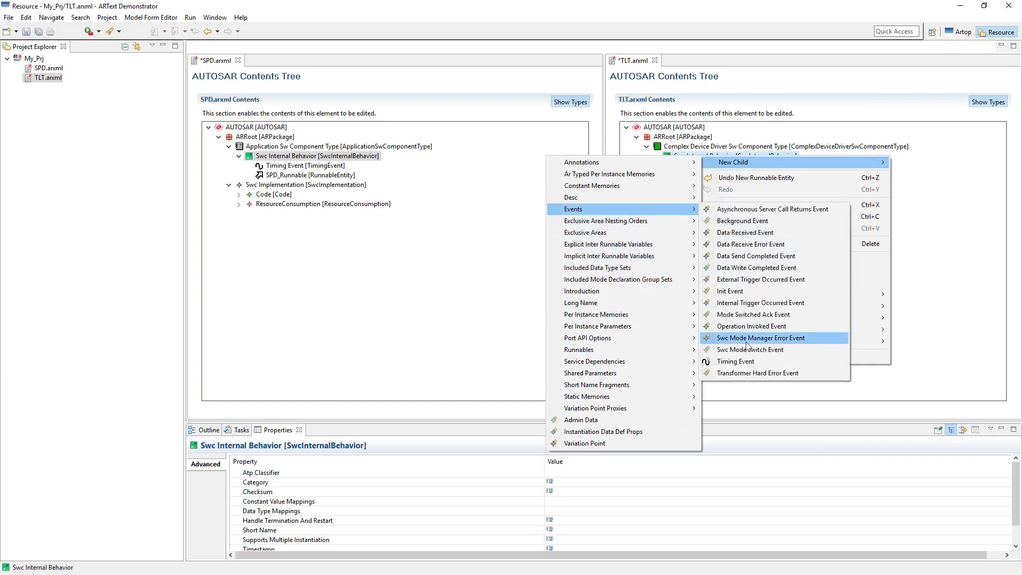
pyautogui.click(735, 361)
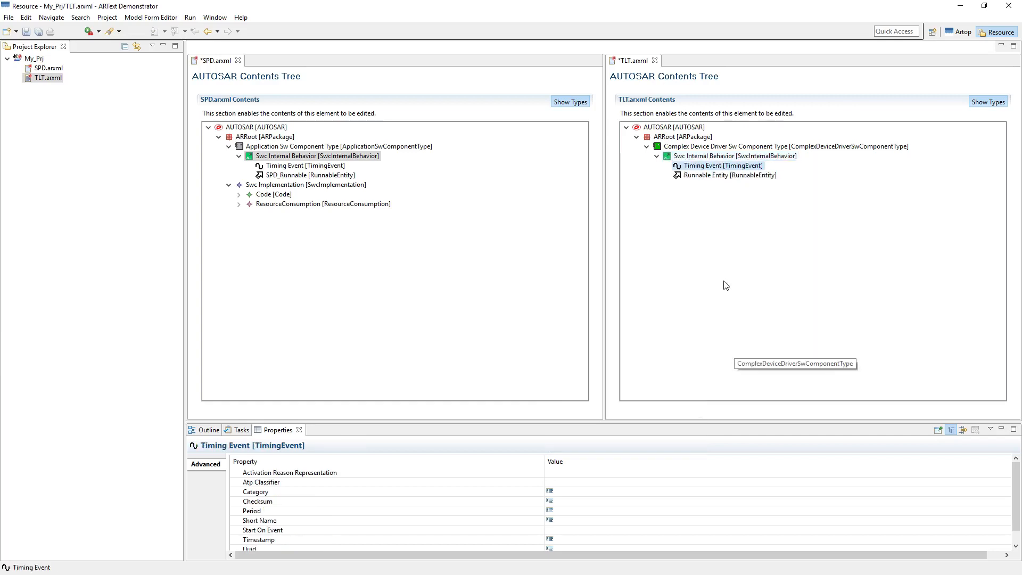
# Step: Compare TLT's new timing event and runnable properties with SPD's counterparts
pyautogui.click(722, 165)
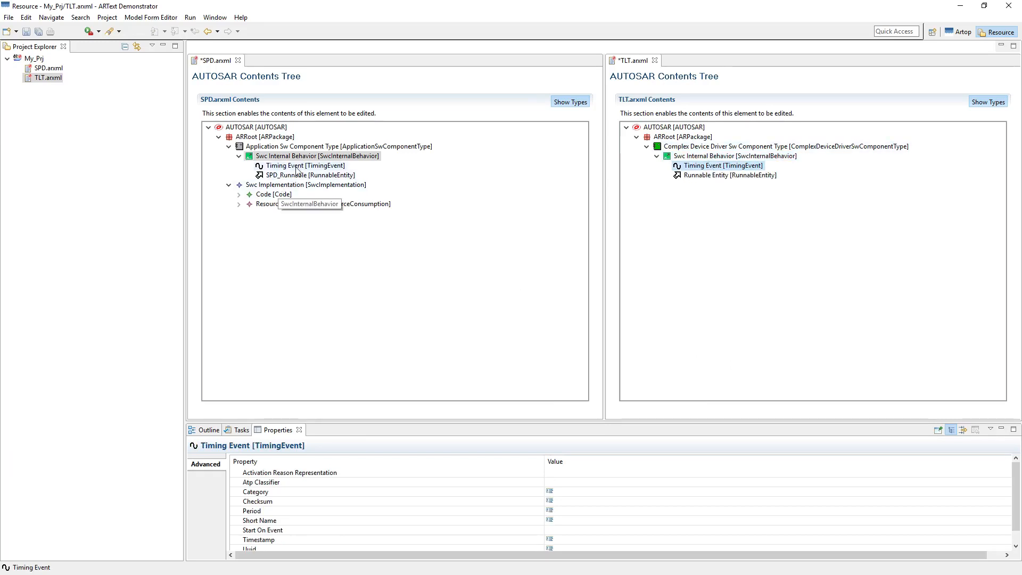
pyautogui.click(305, 165)
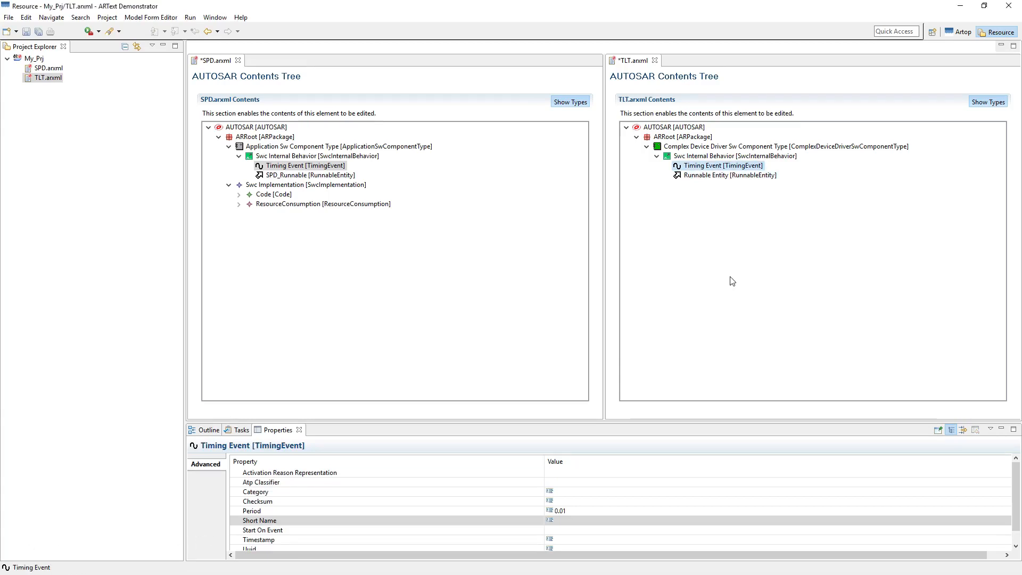
pyautogui.click(731, 174)
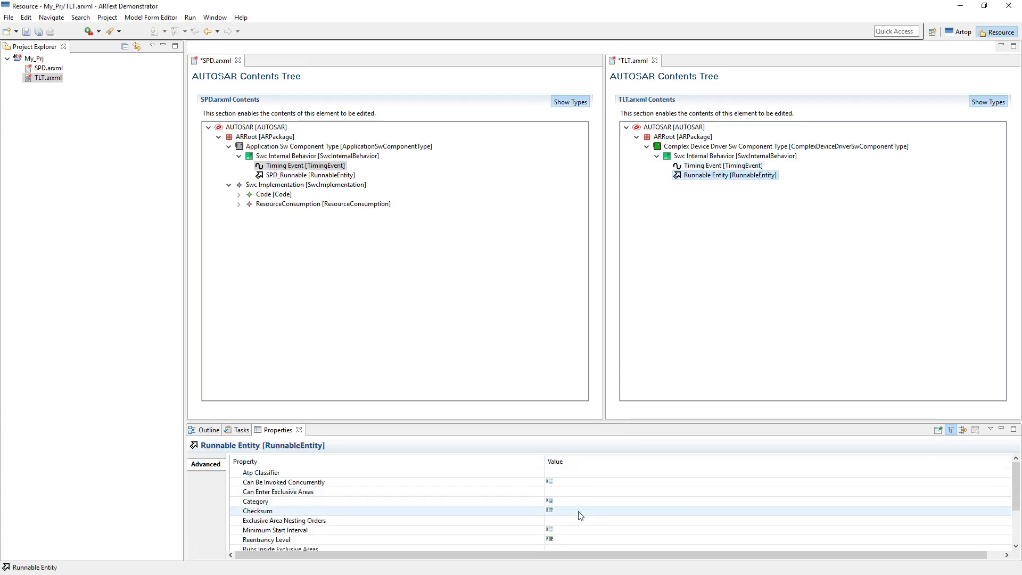
pyautogui.click(308, 175)
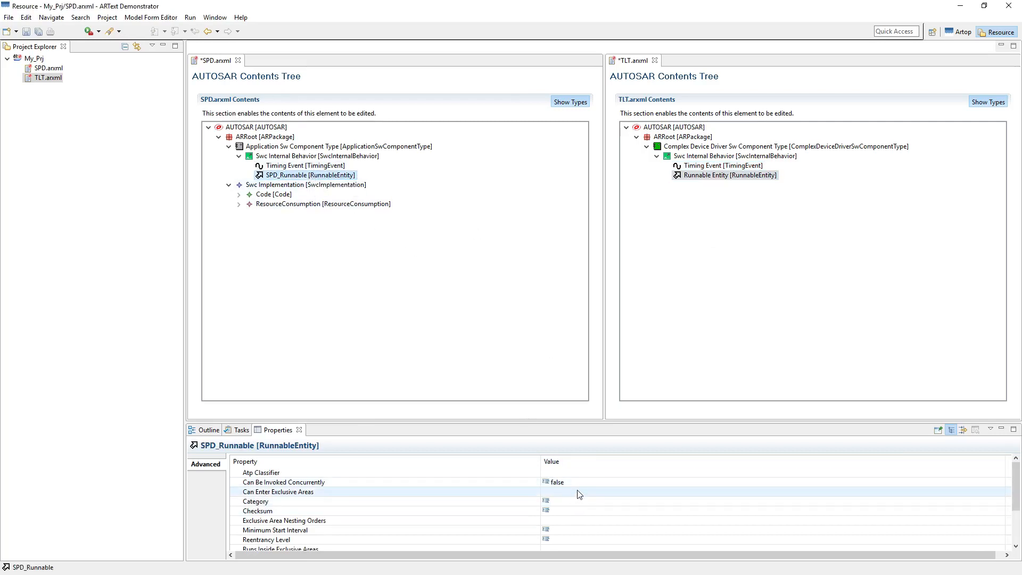
pyautogui.scroll(-3)
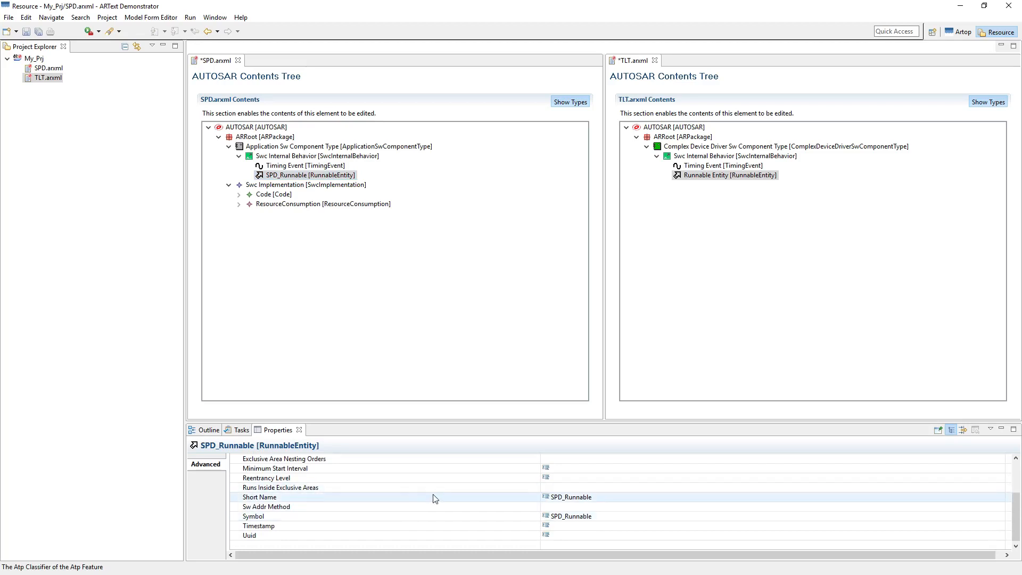
pyautogui.click(720, 174)
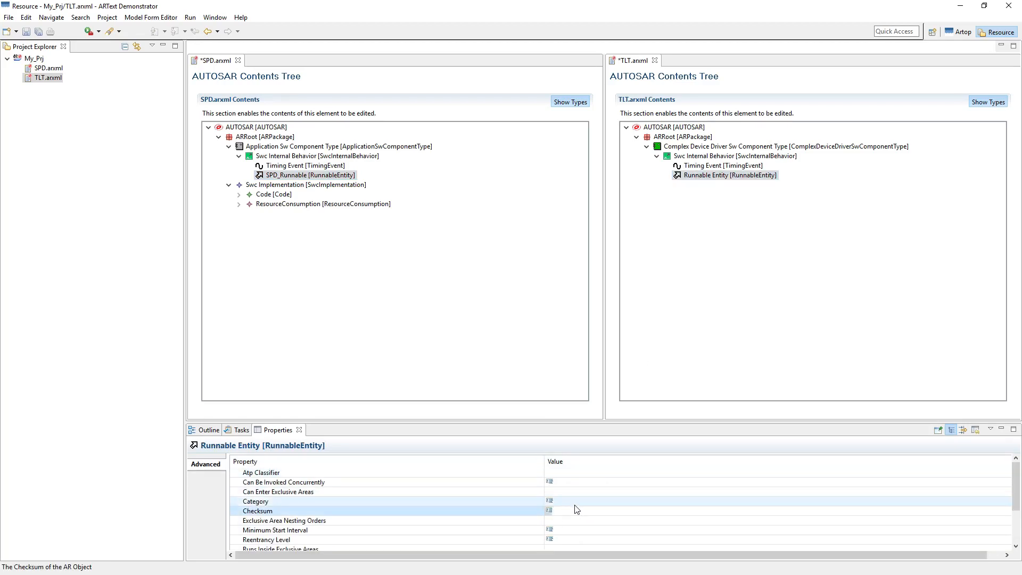
# Step: Set the runnable entity's Short Name and Symbol to TLT_Runnable
pyautogui.scroll(-3)
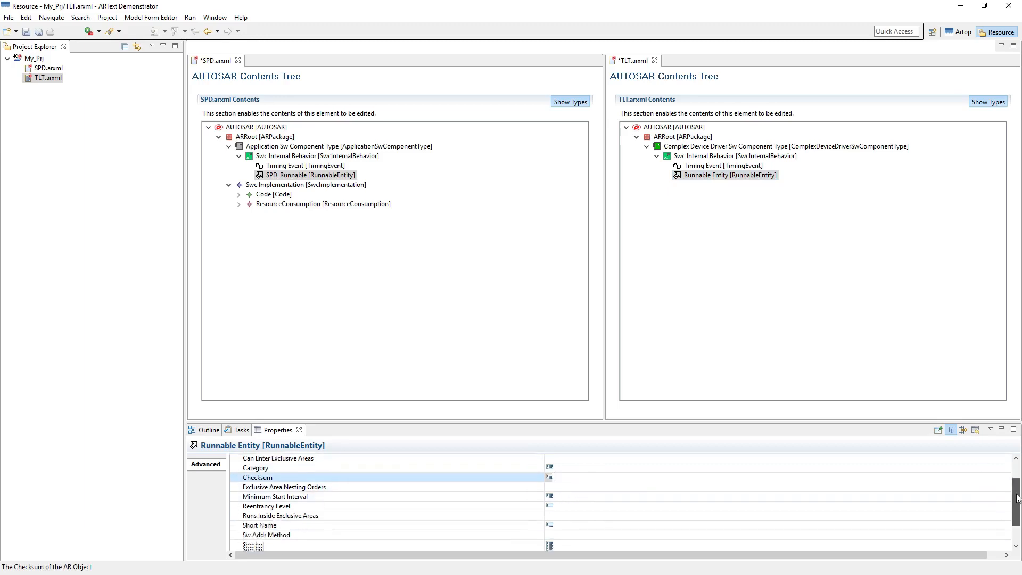
pyautogui.scroll(-3)
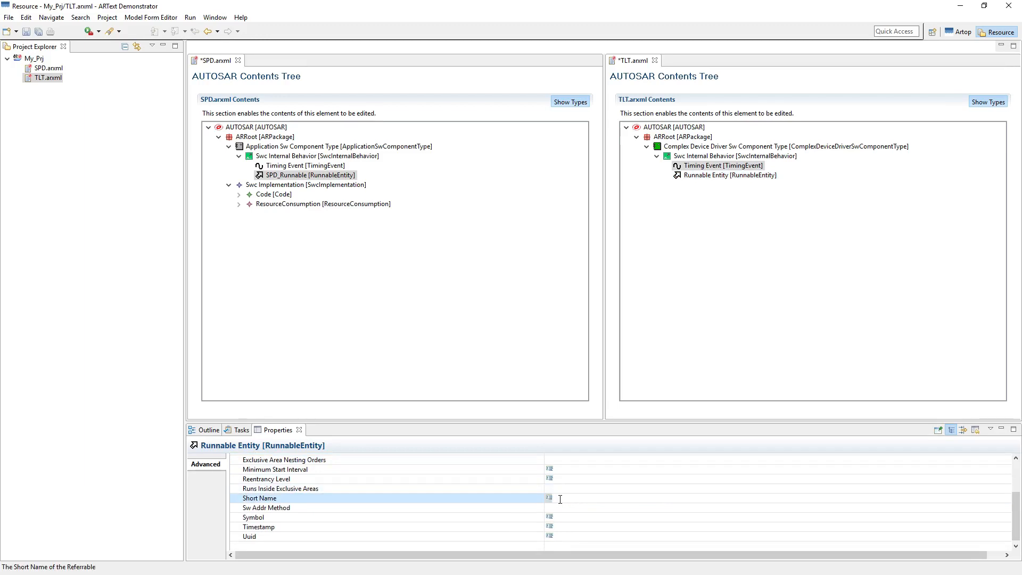
pyautogui.write('SPD')
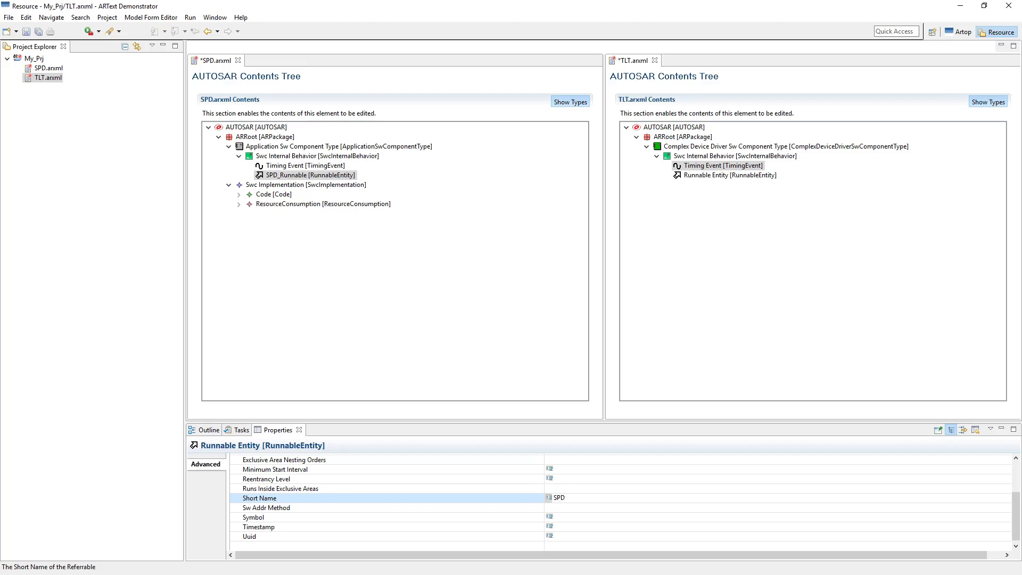
pyautogui.write('TLT')
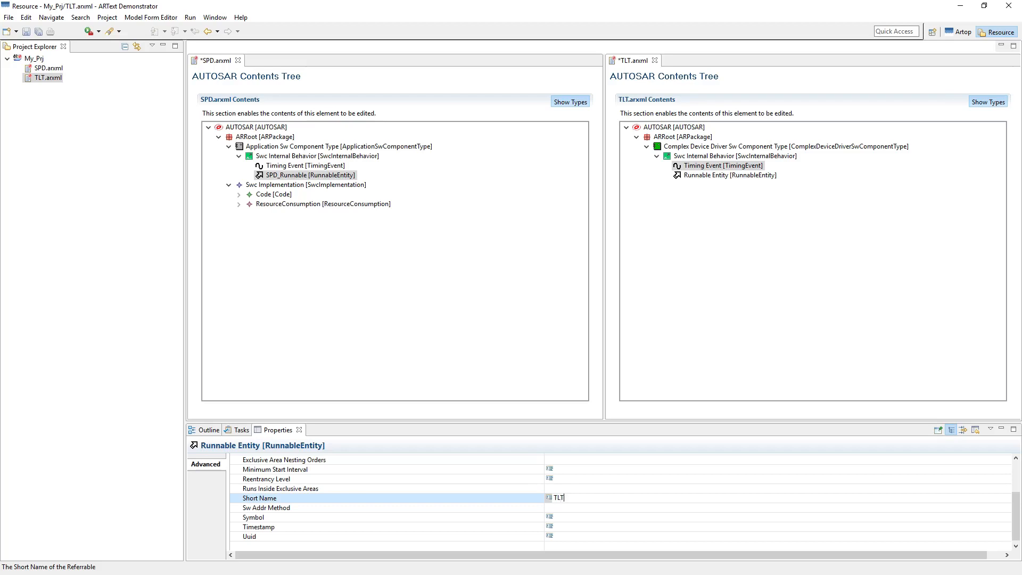
pyautogui.write('_Runna')
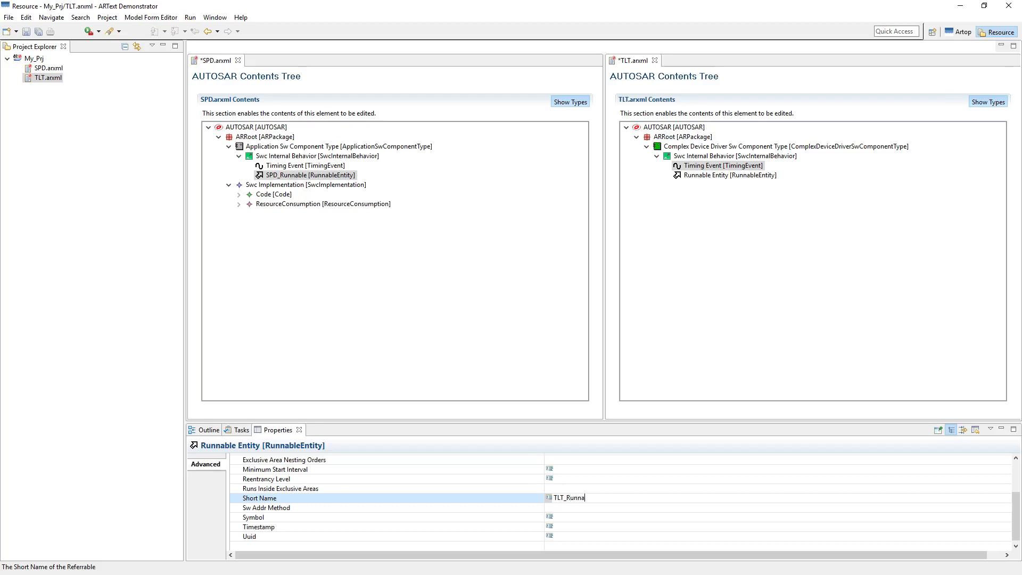
pyautogui.write('ble')
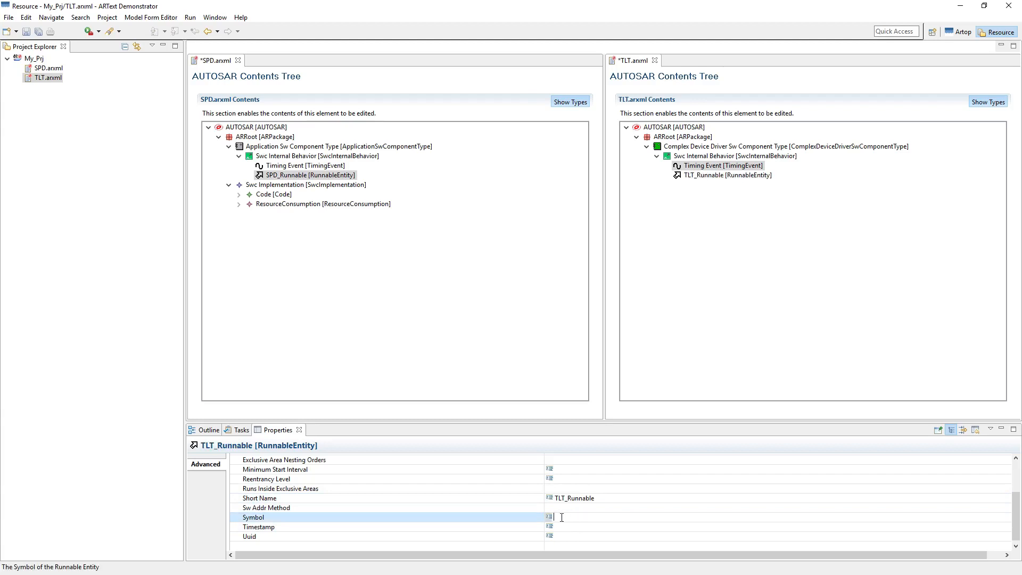
pyautogui.write('TLT_Runnable')
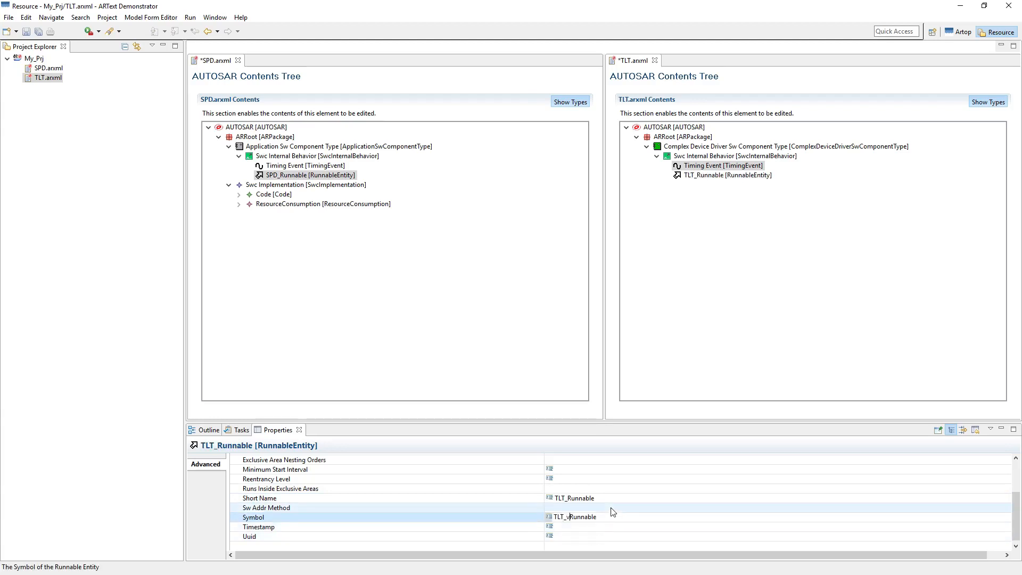
pyautogui.click(259, 498)
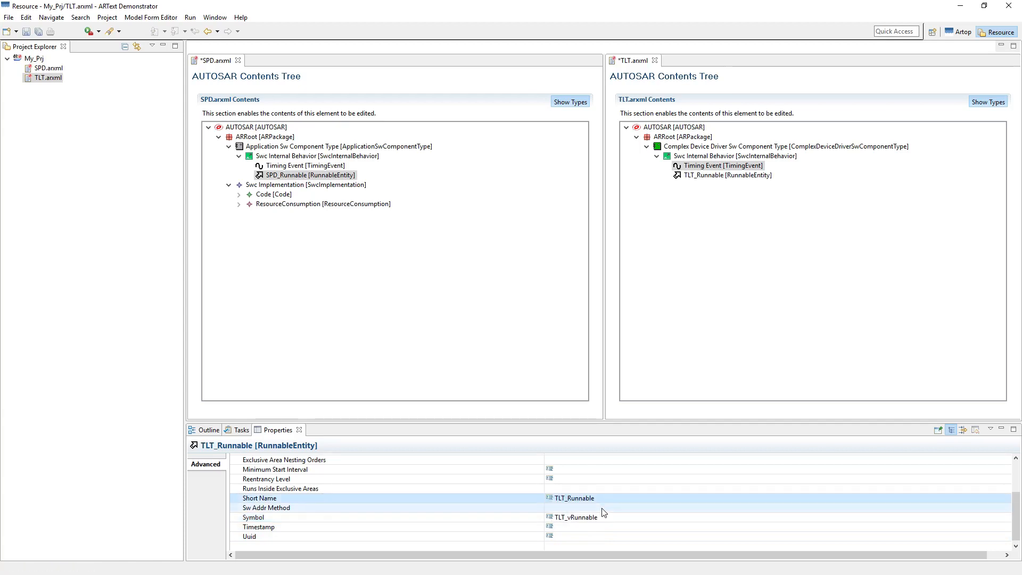
pyautogui.click(728, 176)
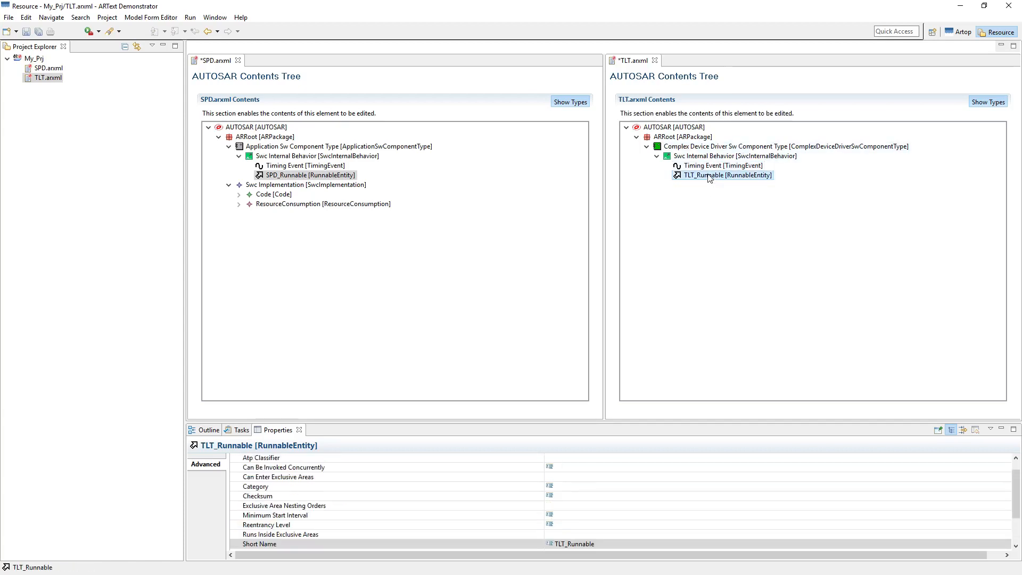
pyautogui.moveTo(727, 175)
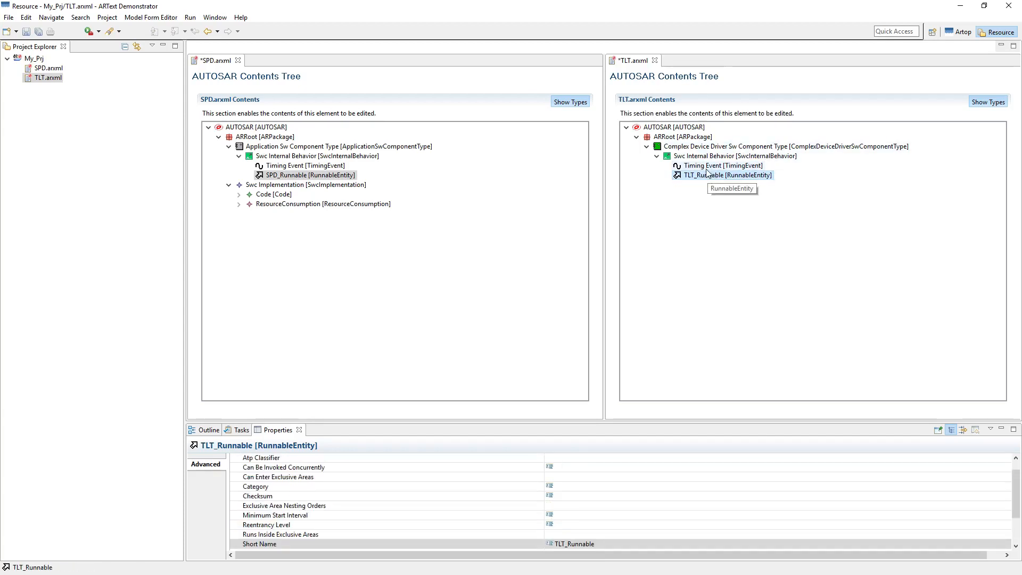
# Step: Give the TLT Timing Event a 0.01 period and make it start TLT_Runnable
pyautogui.click(719, 165)
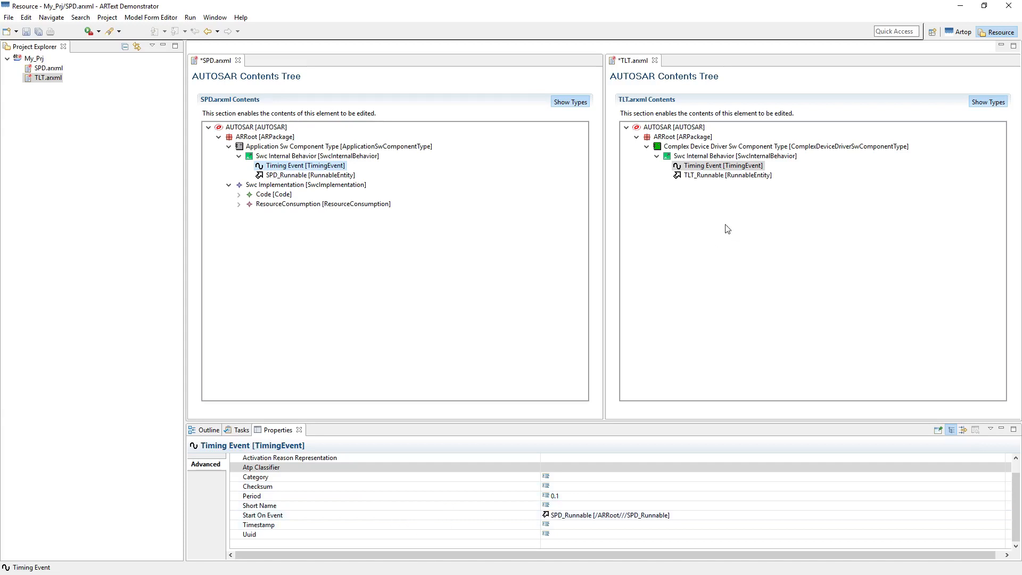
pyautogui.moveTo(723, 174)
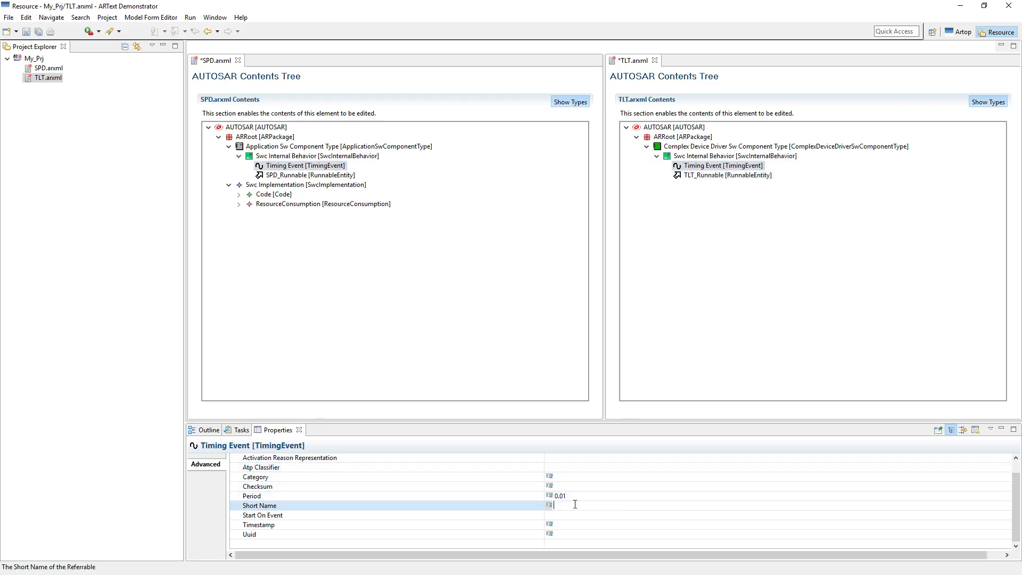
pyautogui.click(719, 166)
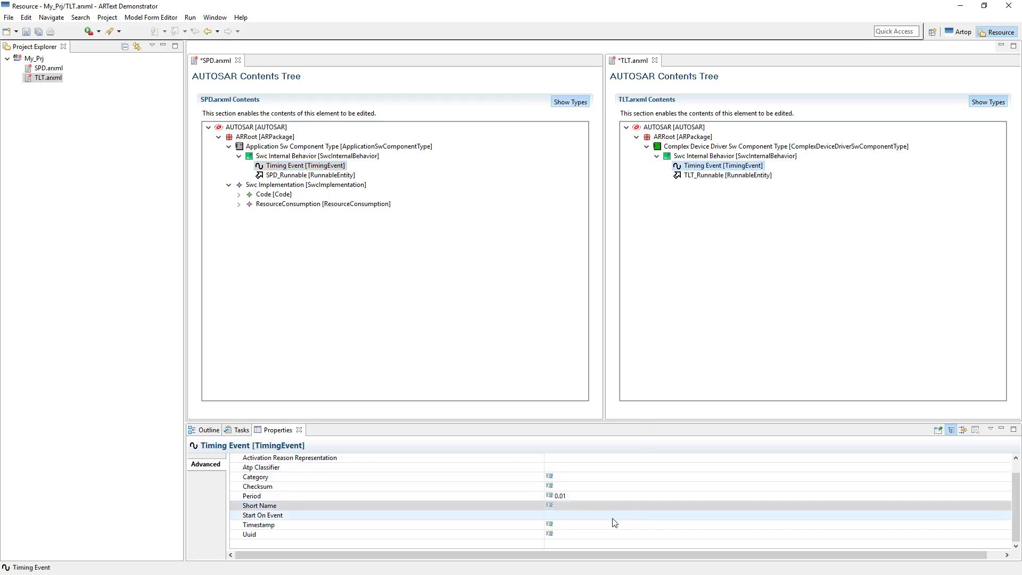
pyautogui.click(1015, 515)
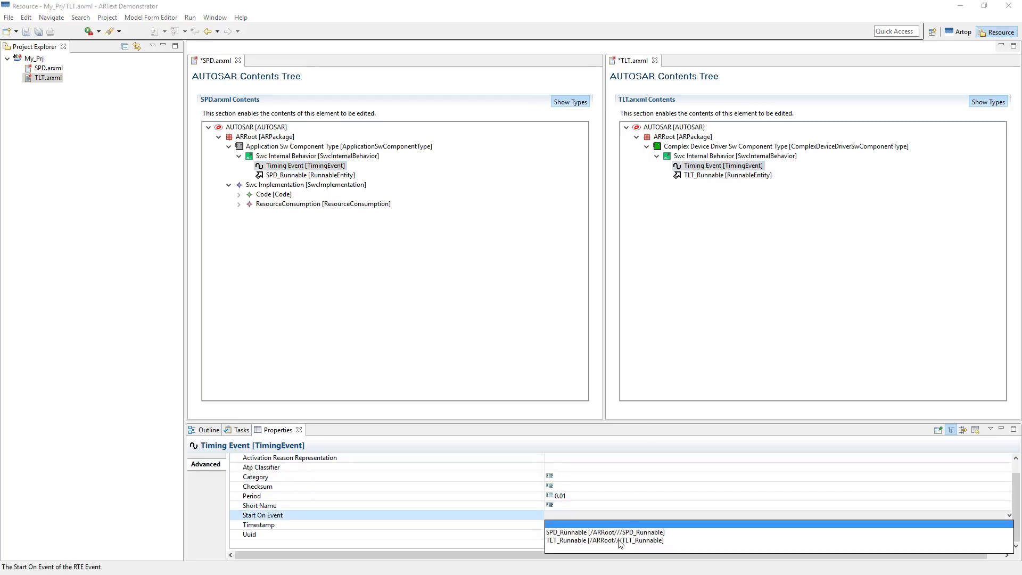
pyautogui.click(602, 540)
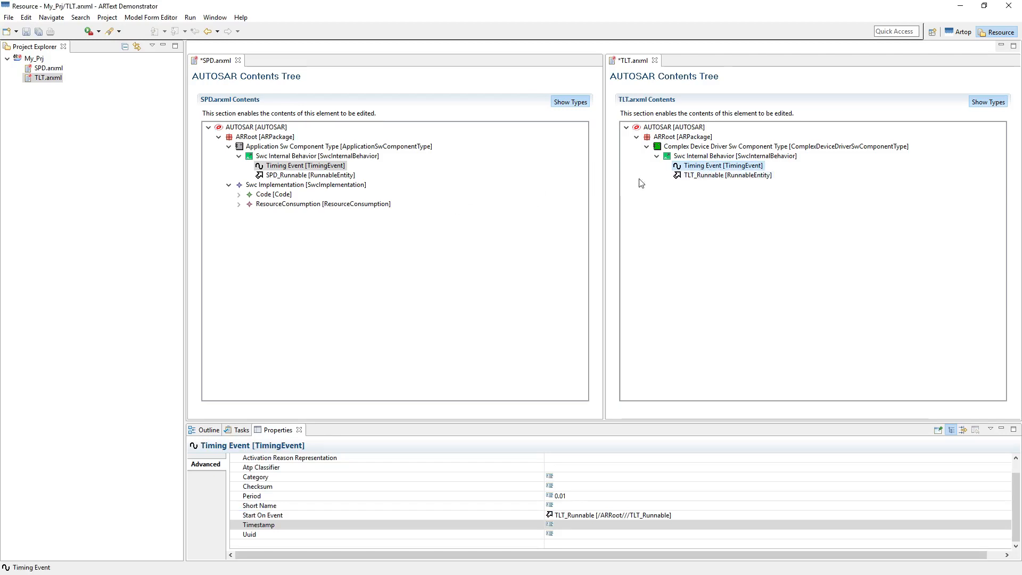
pyautogui.click(728, 175)
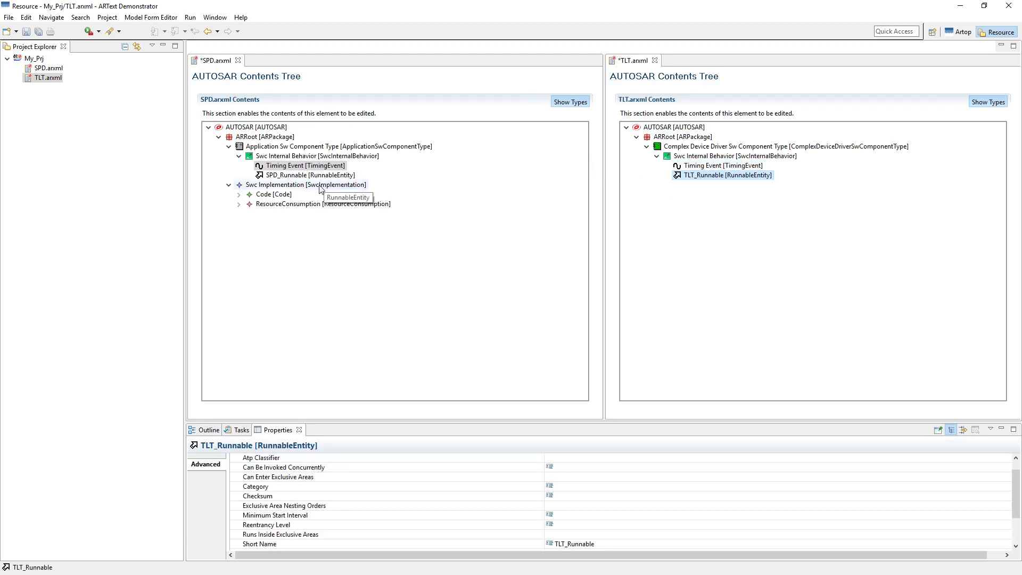
# Step: Inspect SPD's Swc Implementation and expand the Complex Device Driver branch in TLT
pyautogui.click(304, 185)
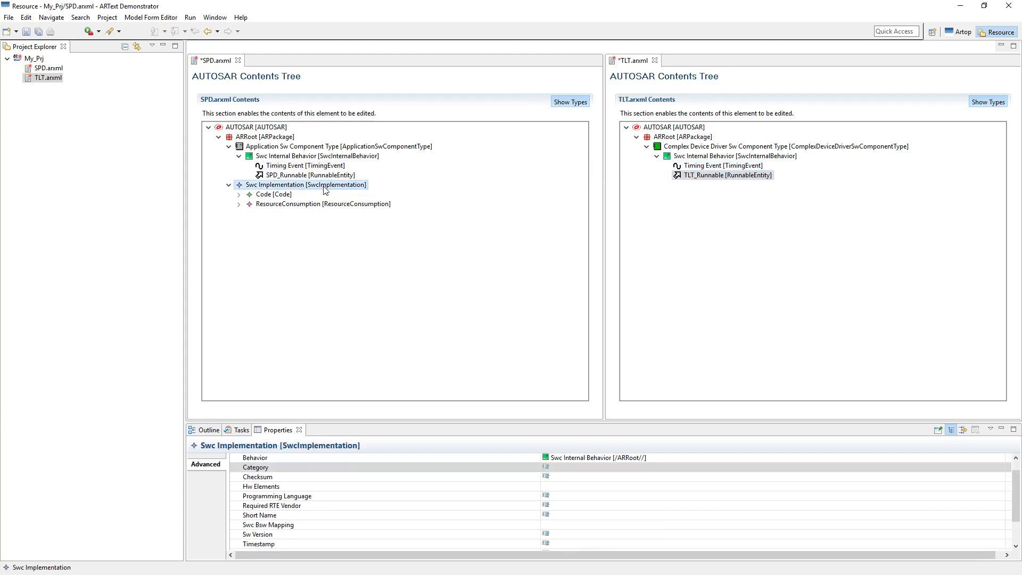
pyautogui.moveTo(326, 191)
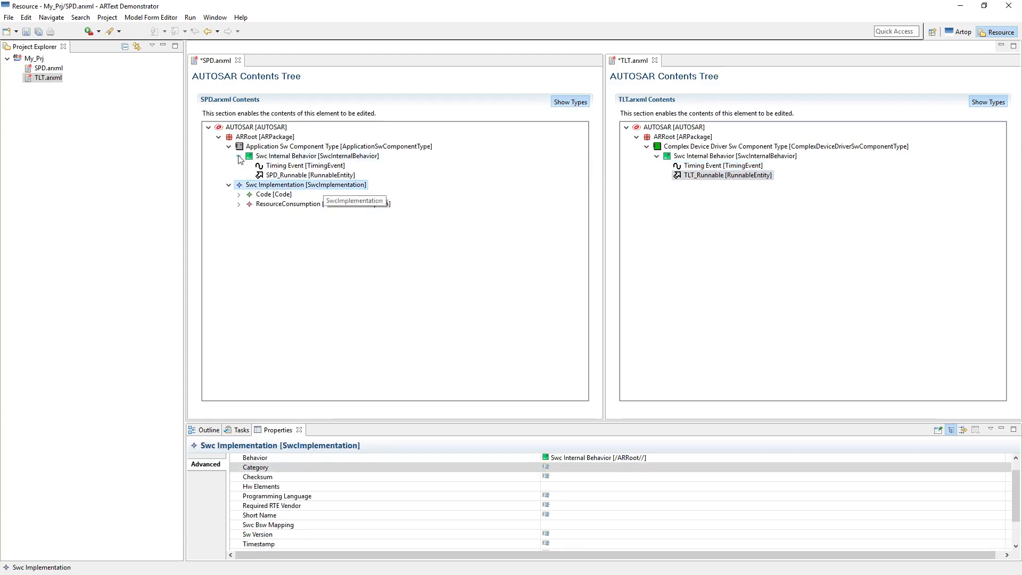
pyautogui.click(228, 156)
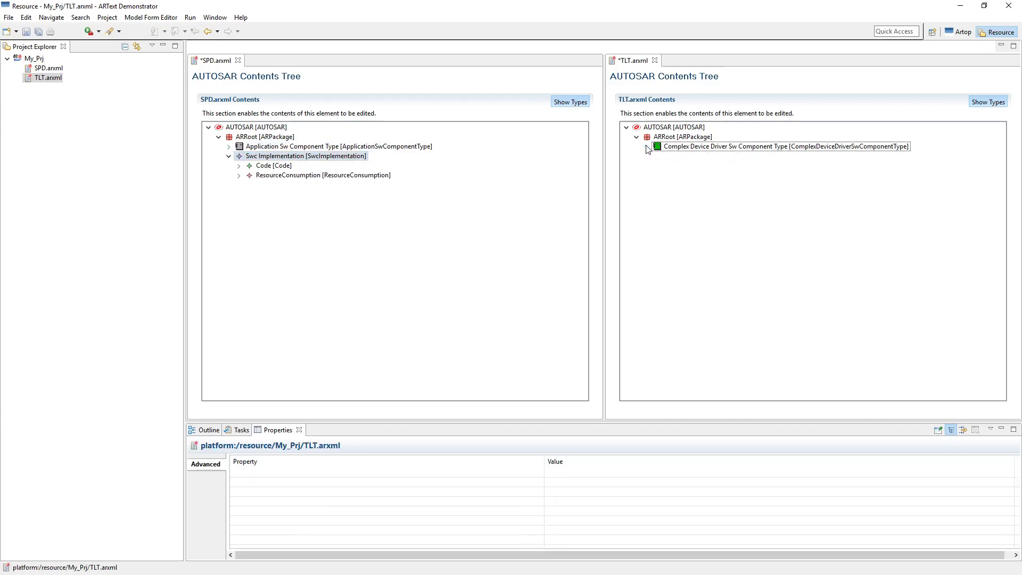
pyautogui.click(646, 146)
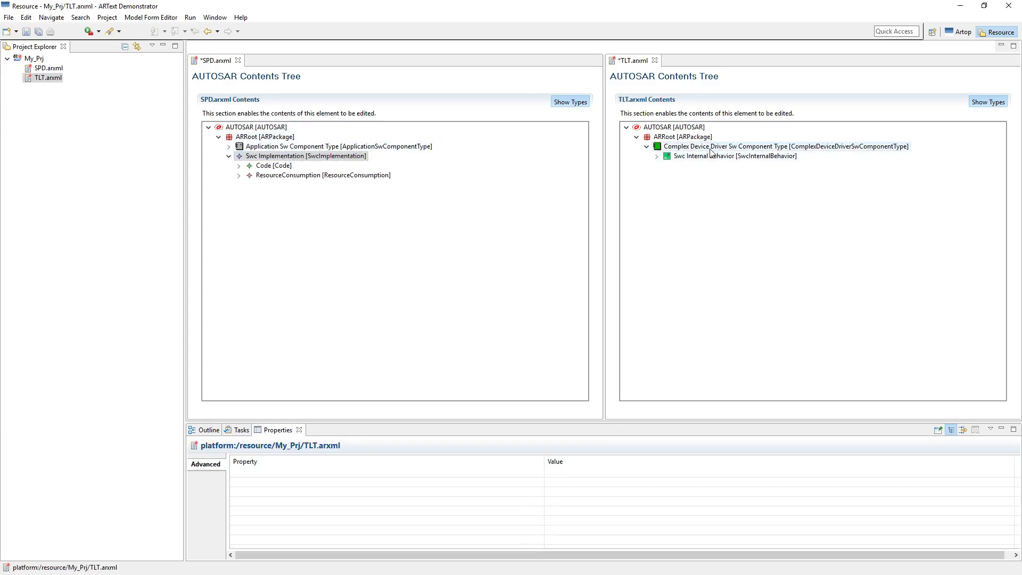
pyautogui.rightClick(678, 136)
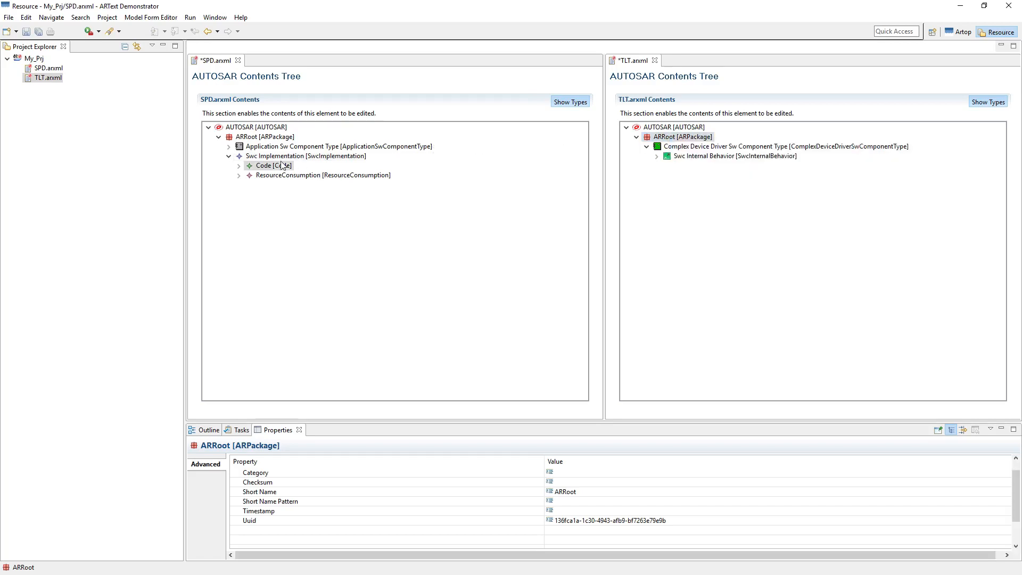
# Step: Copy SPD's Swc Implementation and expand it to compare contents
pyautogui.click(305, 156)
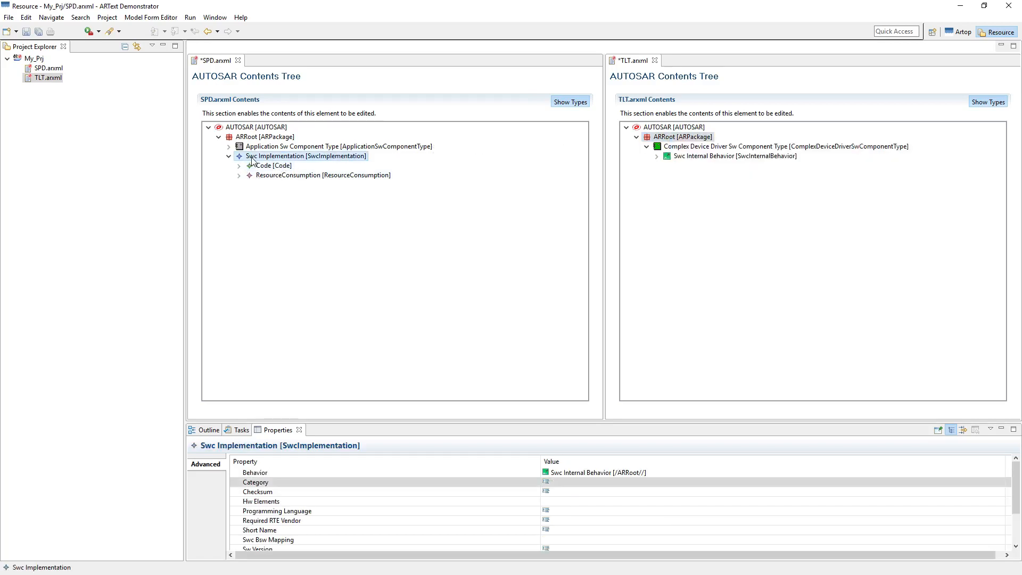
pyautogui.rightClick(307, 156)
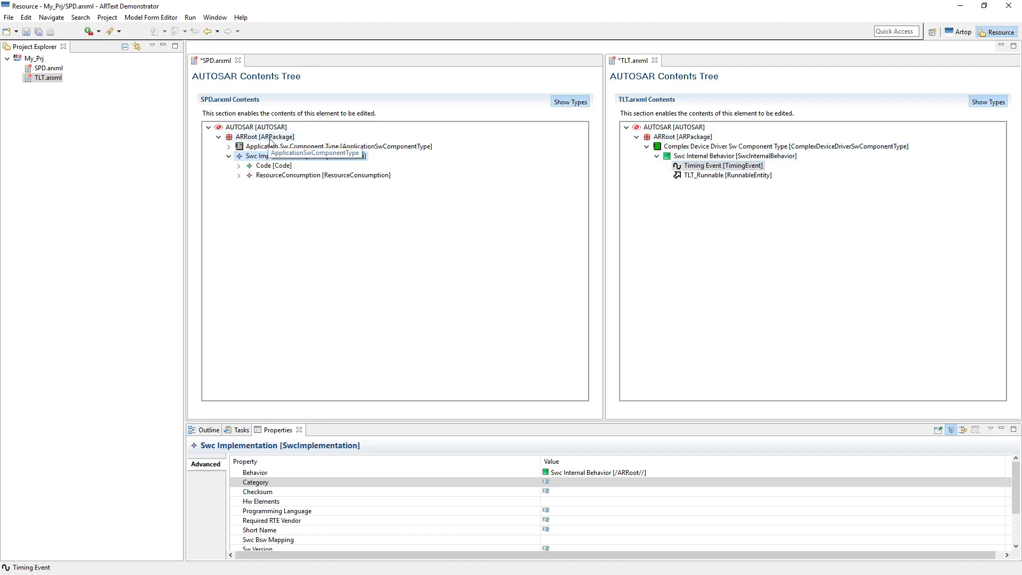
pyautogui.click(264, 136)
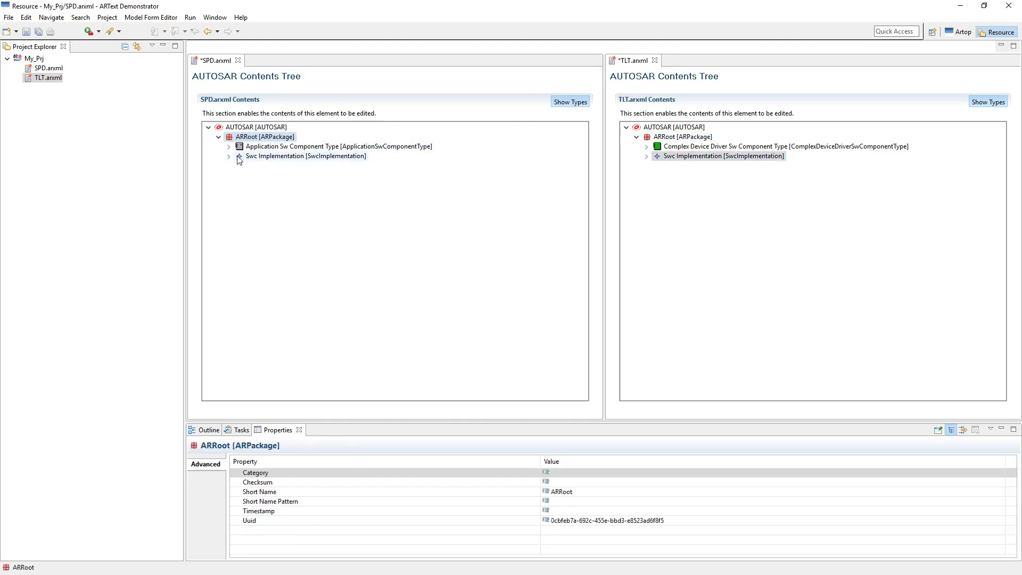
pyautogui.click(229, 156)
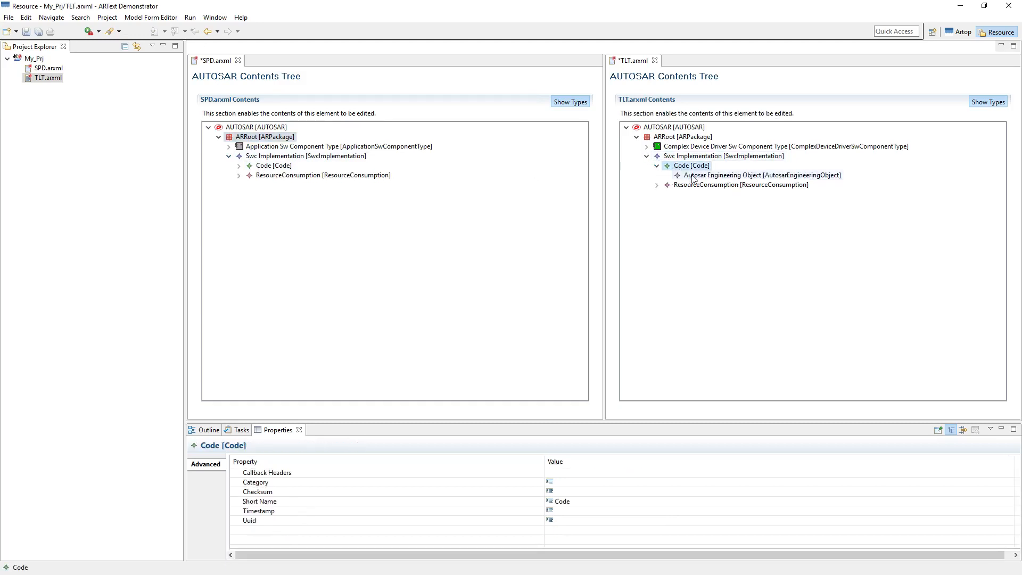
# Step: Expand Code and ResourceConsumption in both trees to confirm TLT's Memory Section matches SPD
pyautogui.click(756, 174)
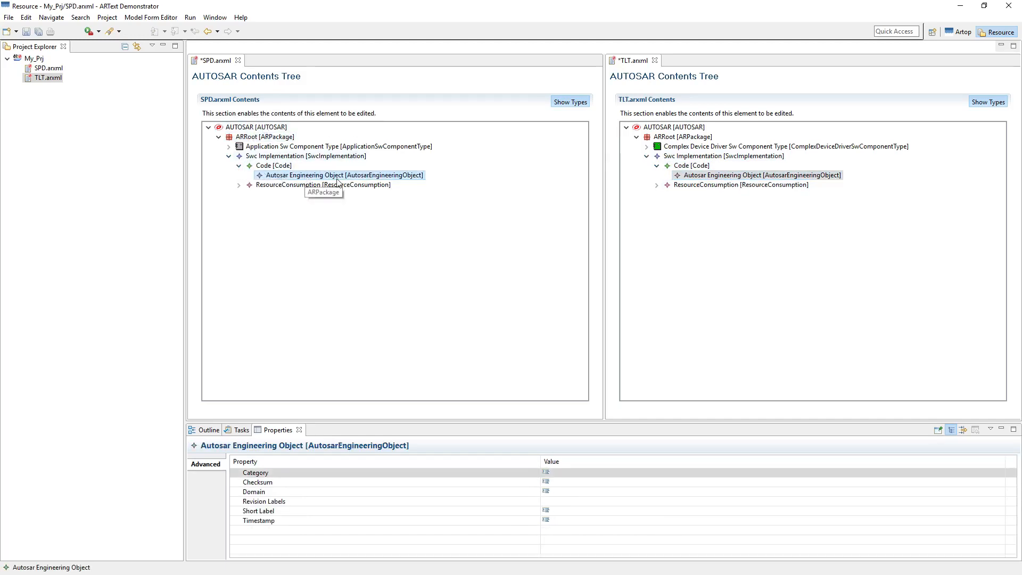
pyautogui.click(740, 185)
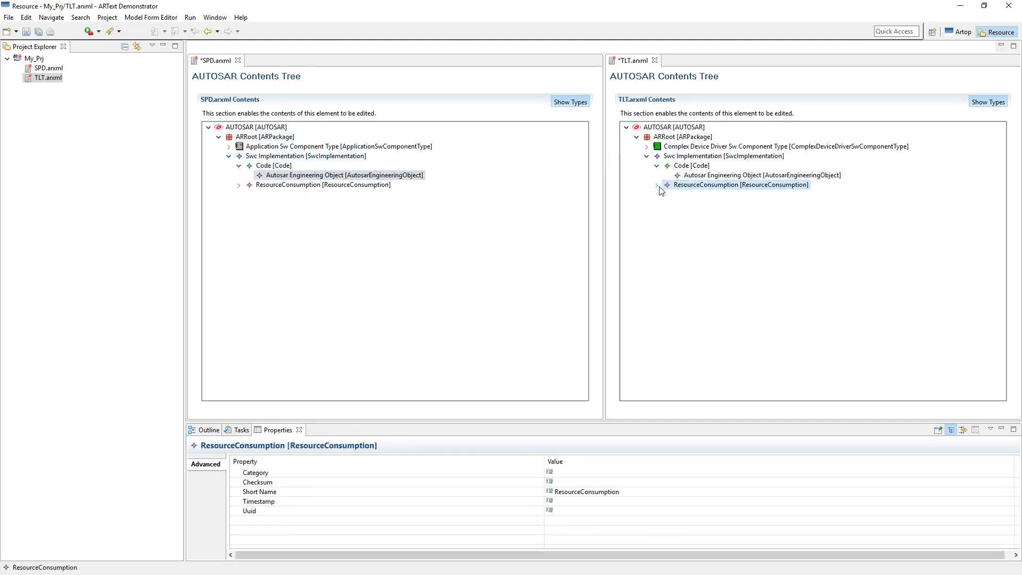
pyautogui.click(657, 186)
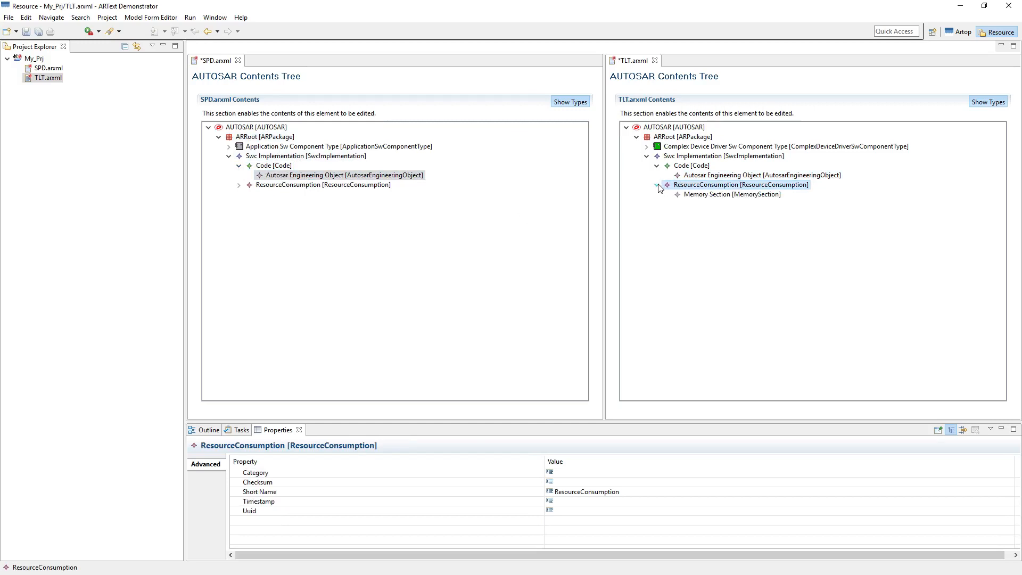
pyautogui.click(732, 194)
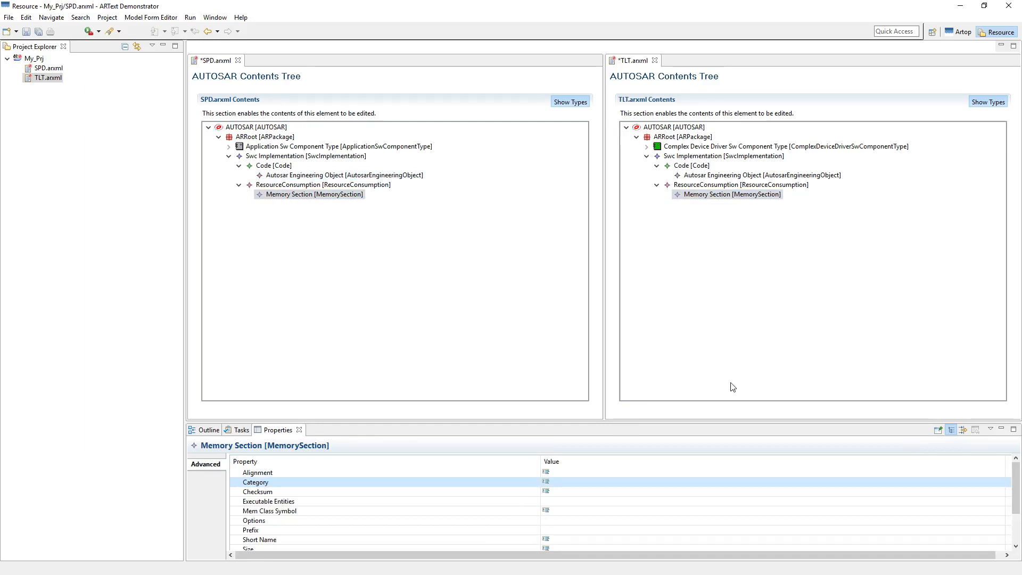
pyautogui.moveTo(312, 84)
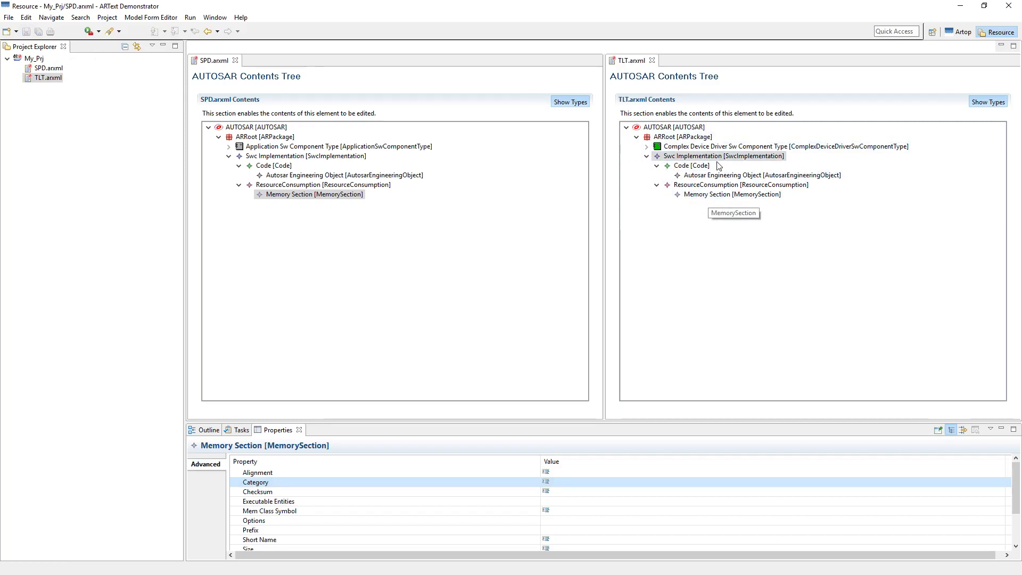
pyautogui.moveTo(703, 229)
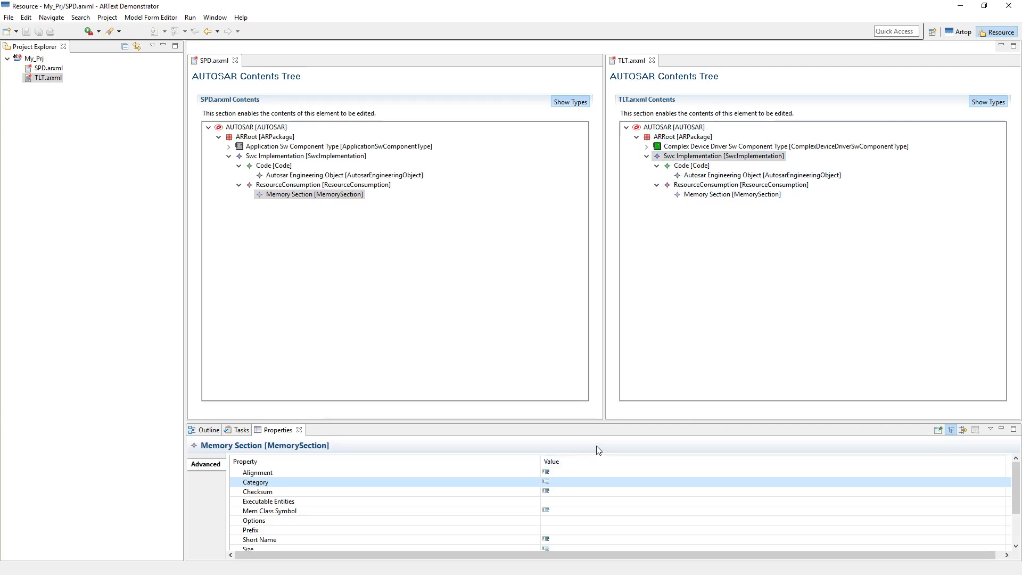
pyautogui.moveTo(577, 487)
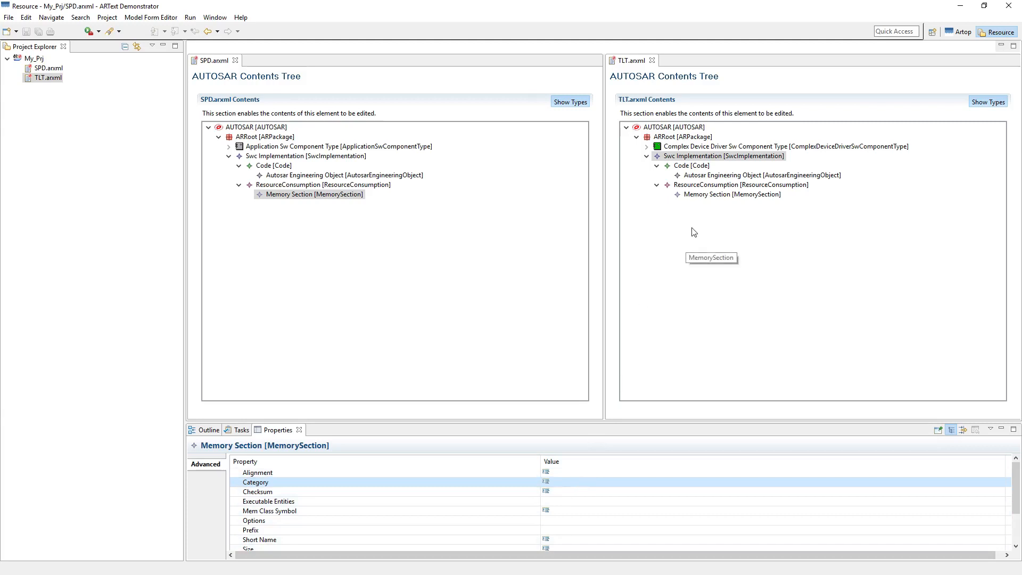
pyautogui.moveTo(712, 133)
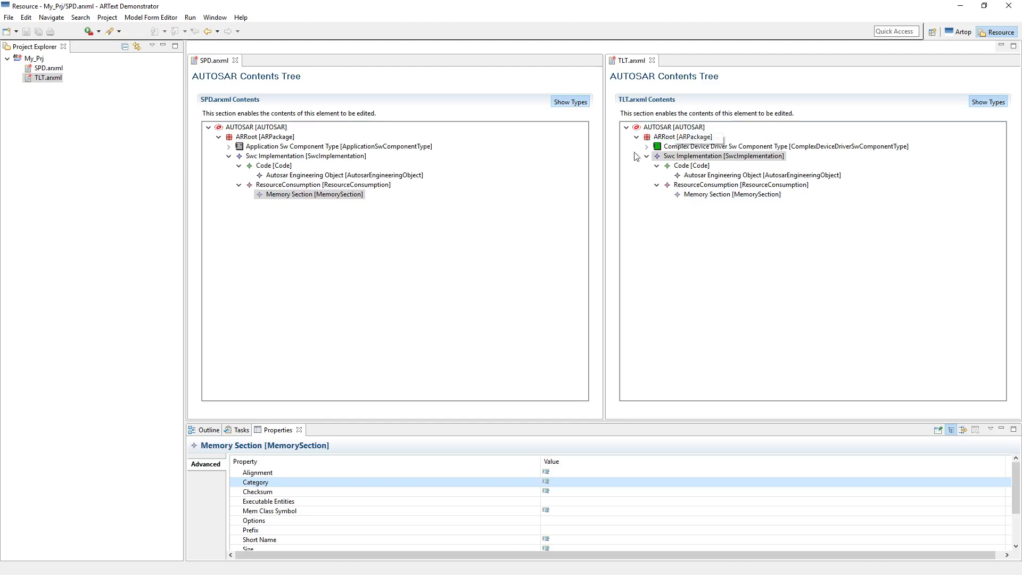
pyautogui.moveTo(732, 195)
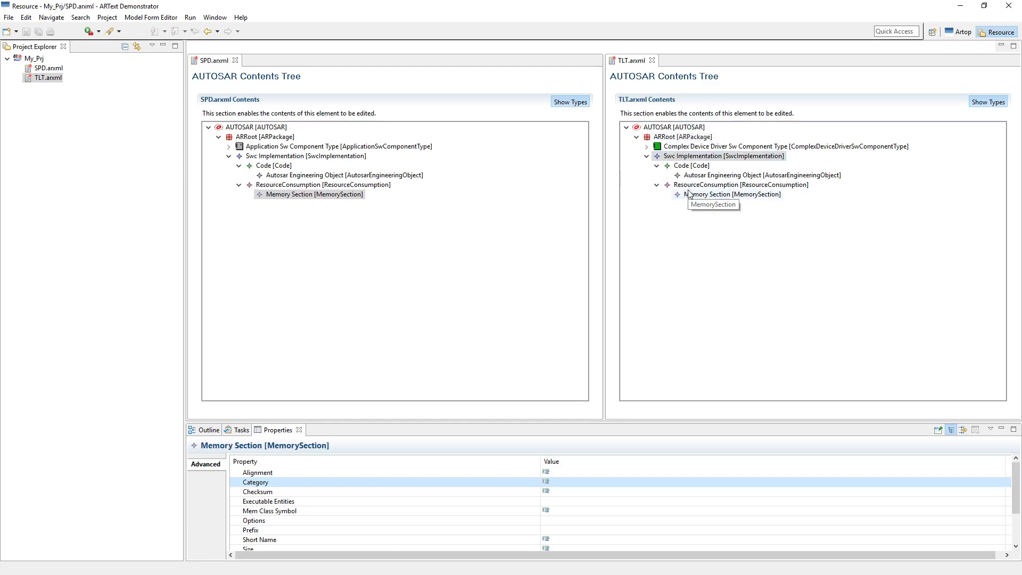